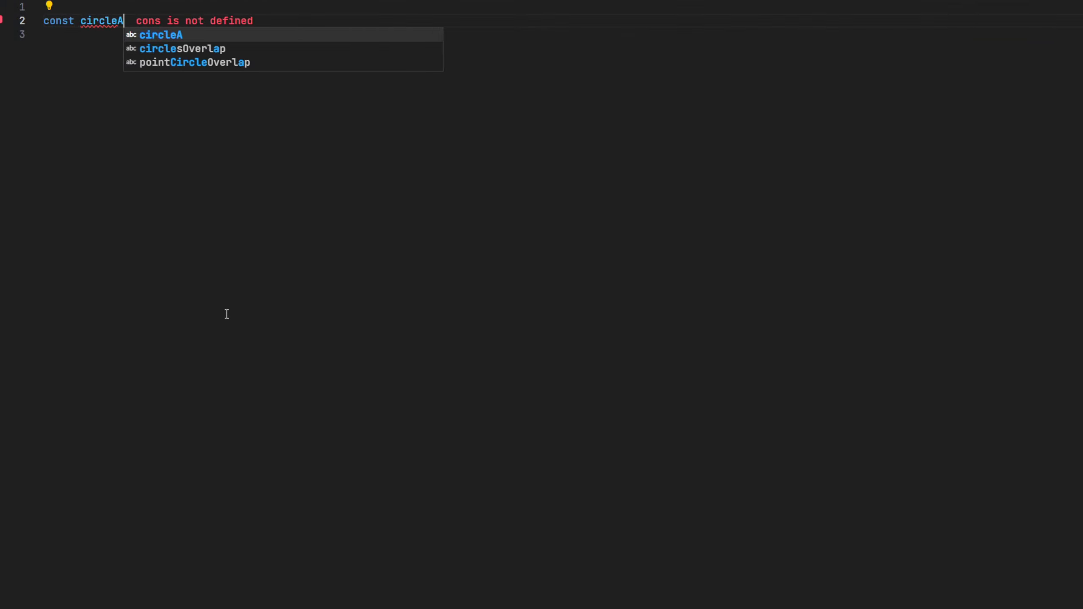
Step: Define circleA { x: 30, y: 10, radius: 10 } and circleB { x: 10, y: 30, radius: 10 }
text(= {};)
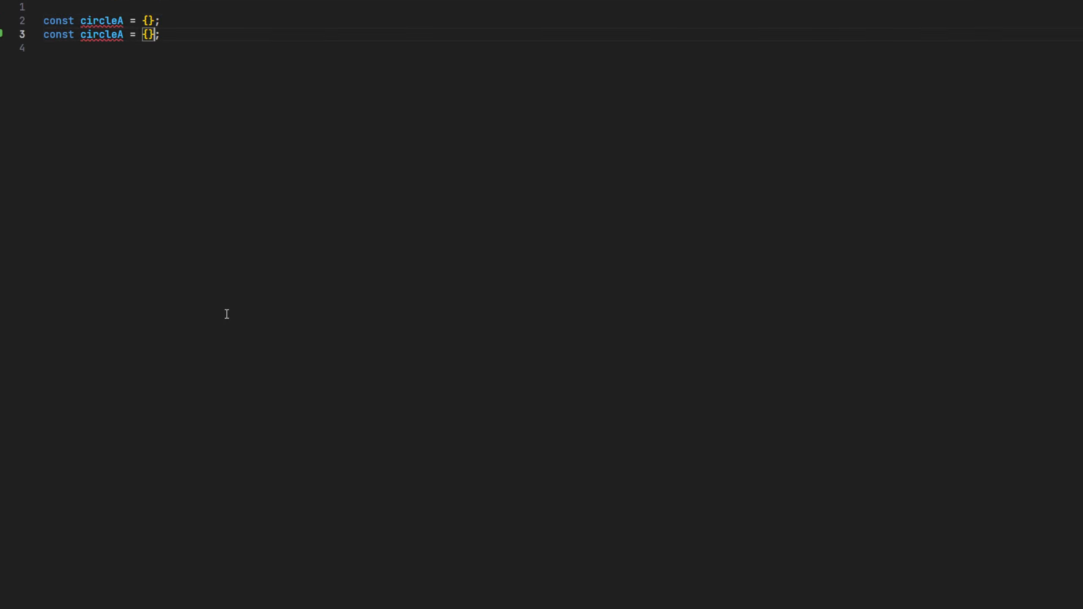
text(B)
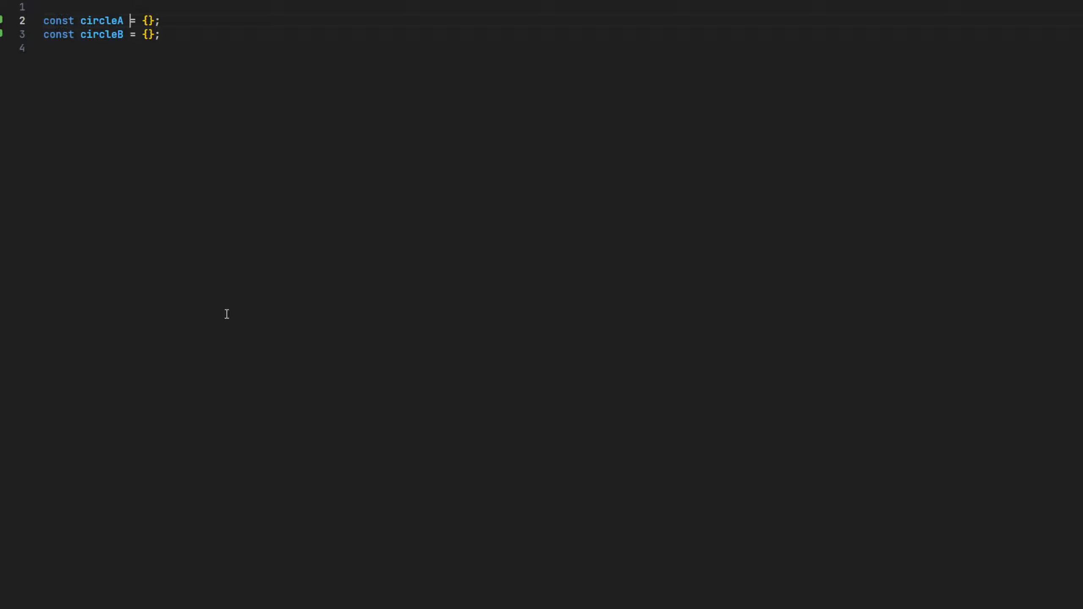
text(x: 30, y: 10,)
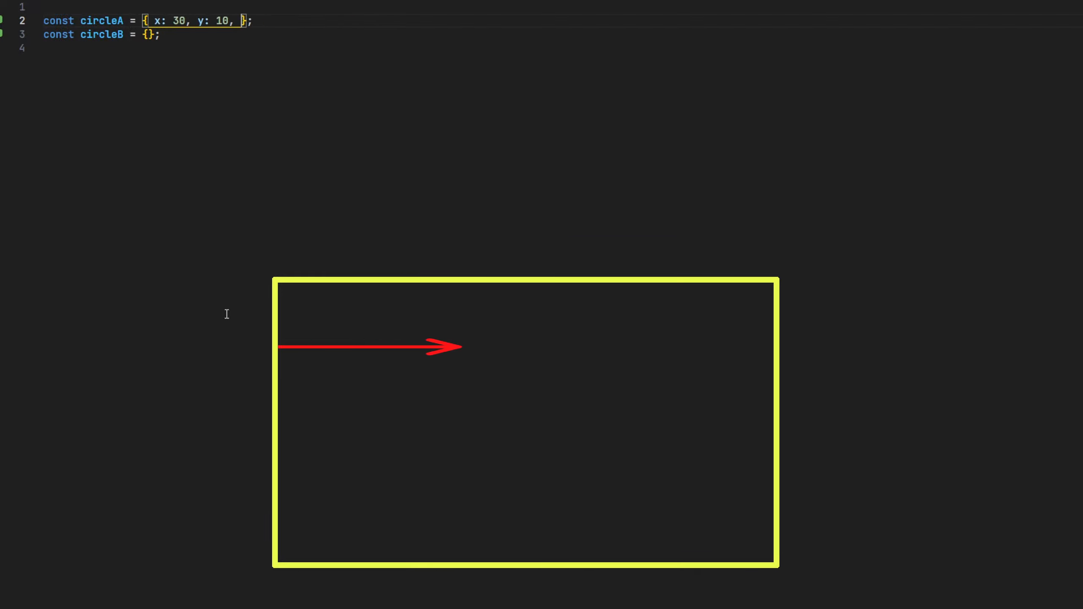
text(radius: 10)
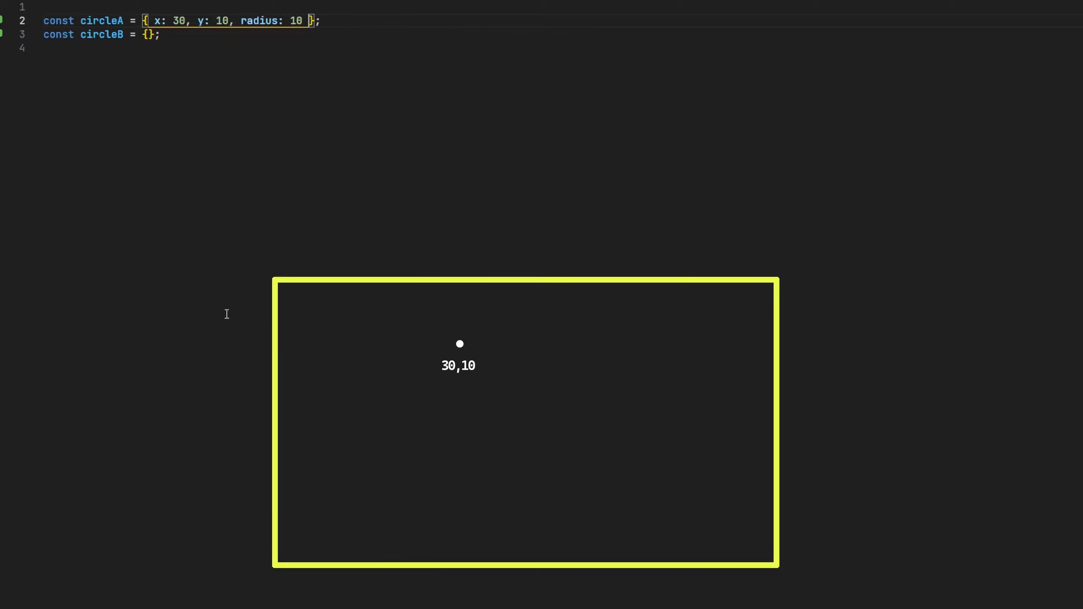
text(x: 1)
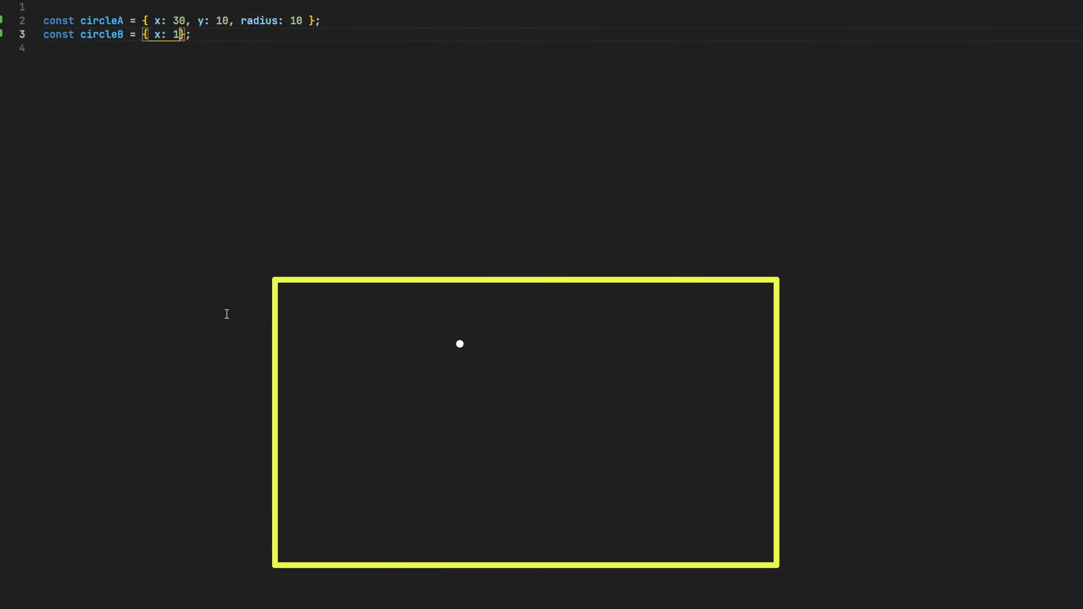
text(0, y: 30, radius: 10)
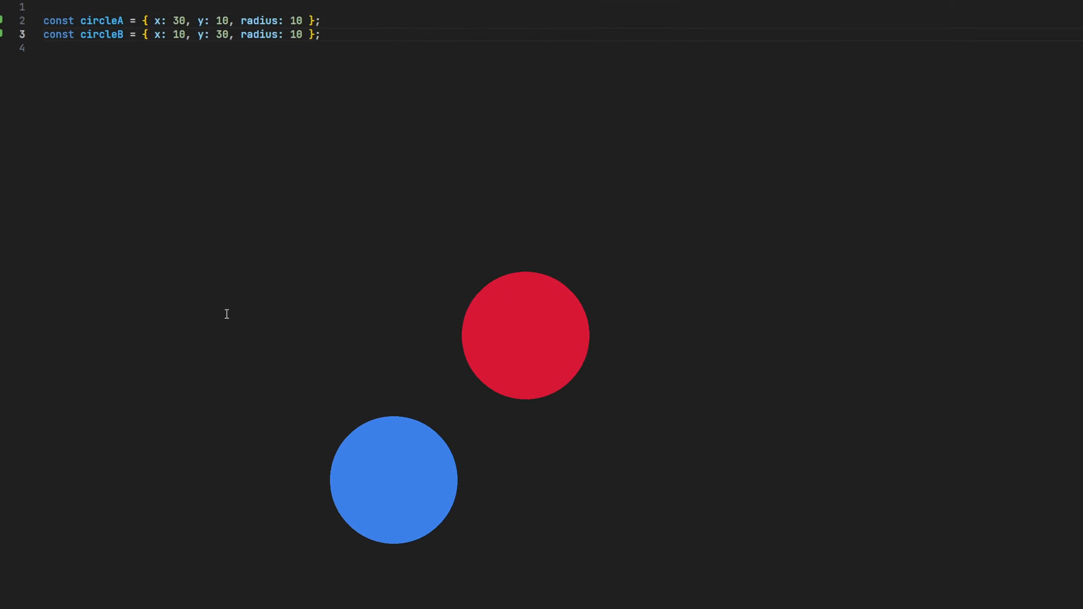
Step: Write a circleOverlap(circleA, circleB) stub returning false and store its call in const result
text(functio)
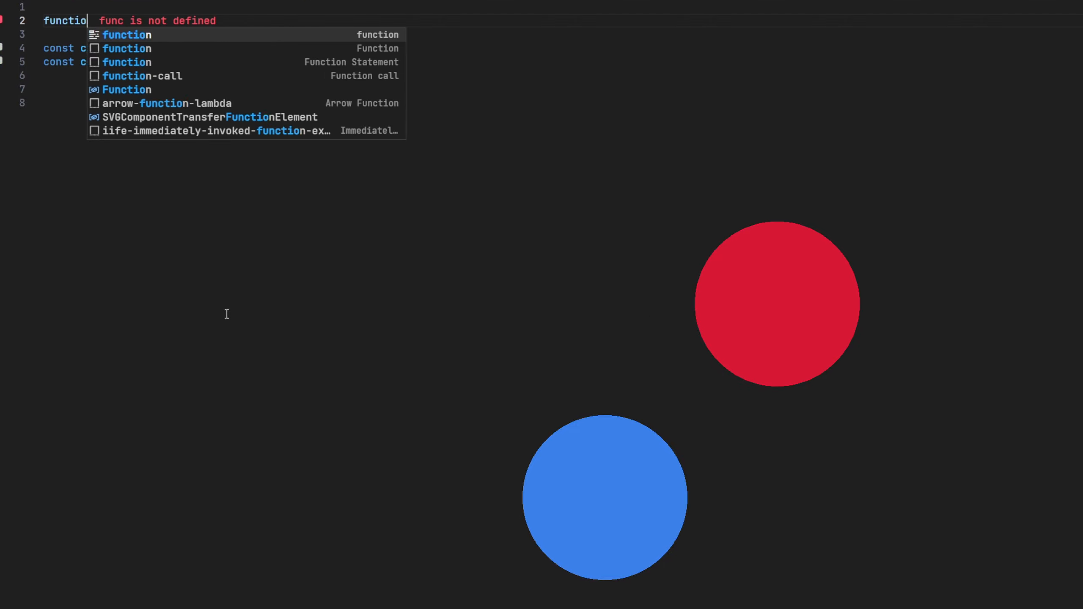
text(circleOverlap(circleA, circleB) {)
click(220, 33)
text(return false;)
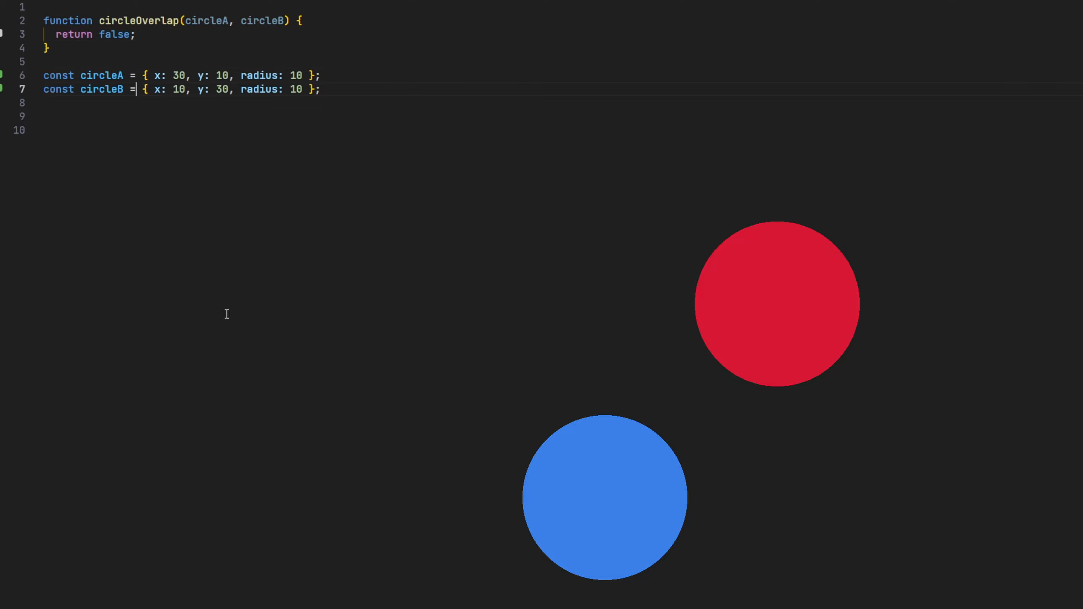
text(const result = c)
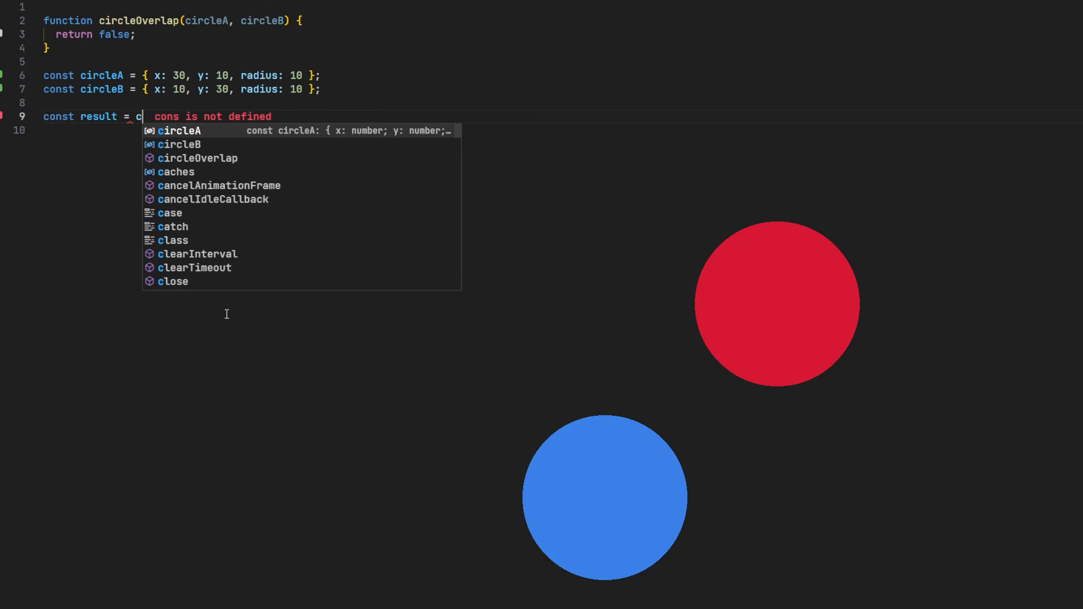
text(ircleOverlap(circleA, circleB);)
text(result)
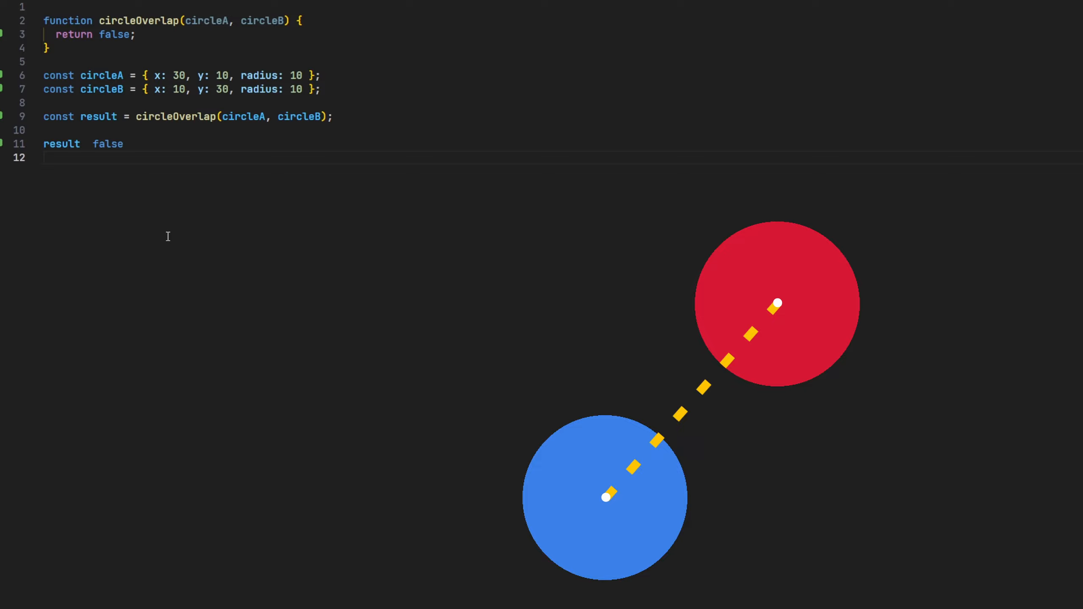
Step: Add an empty function distance(pointA, pointB) { } above circleOverlap
click(43, 157)
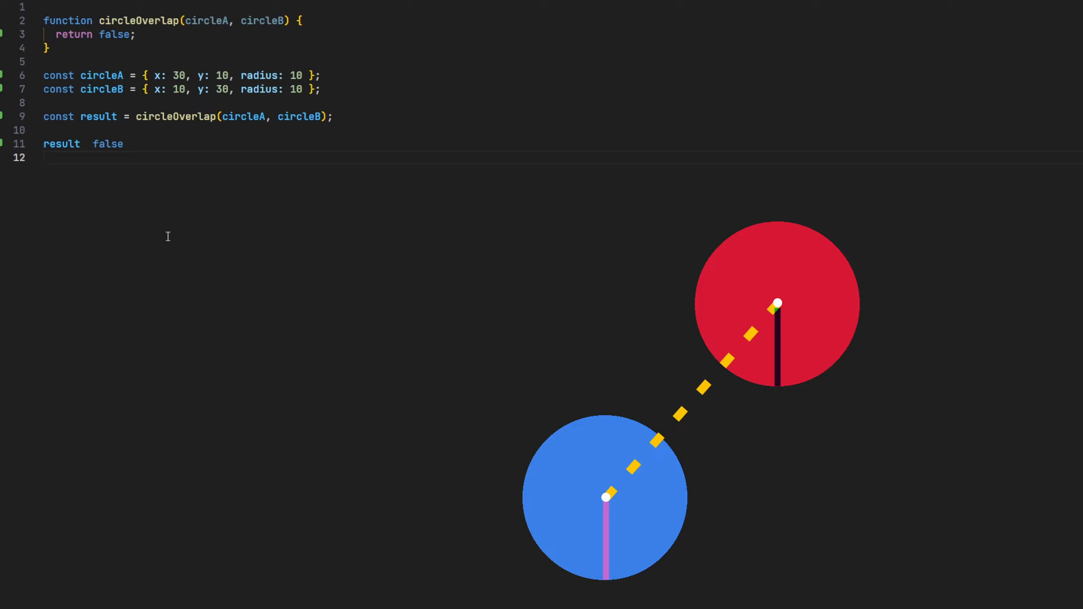
click(45, 157)
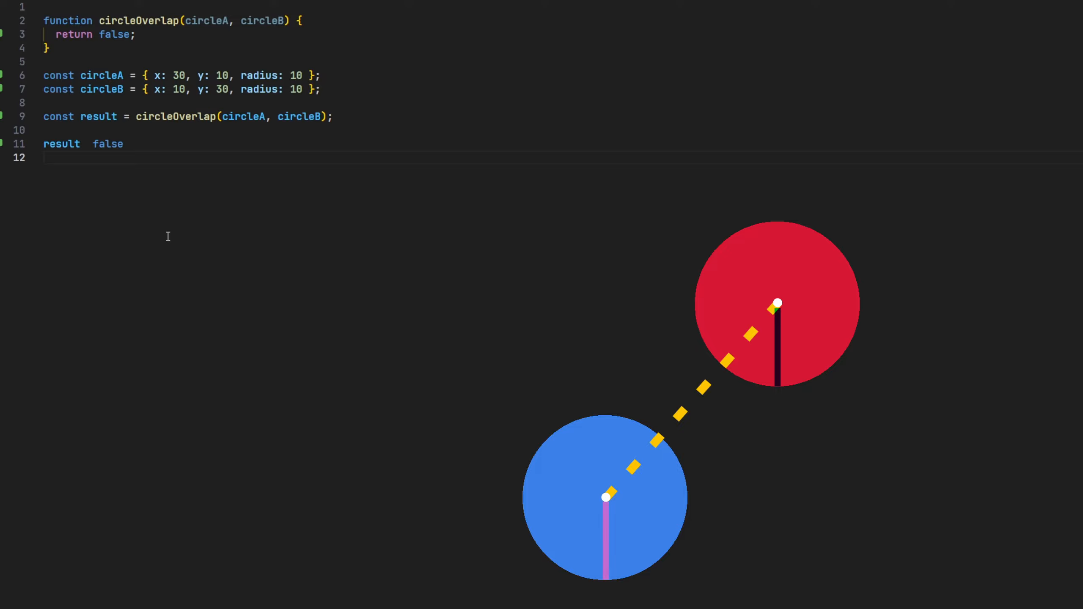
click(44, 157)
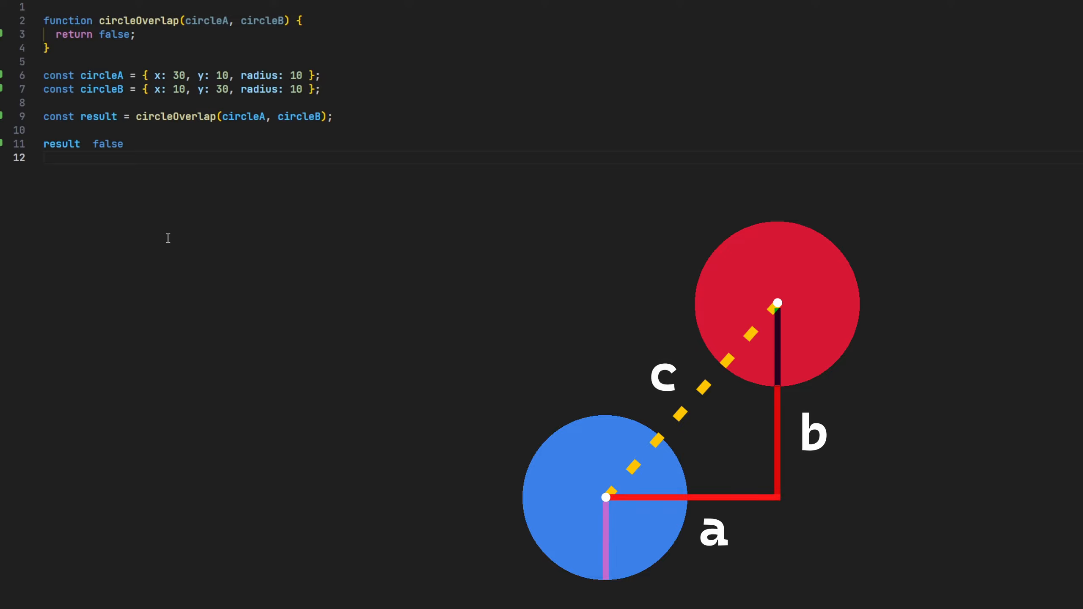
click(45, 157)
text(function distance(pointA, pointB) {)
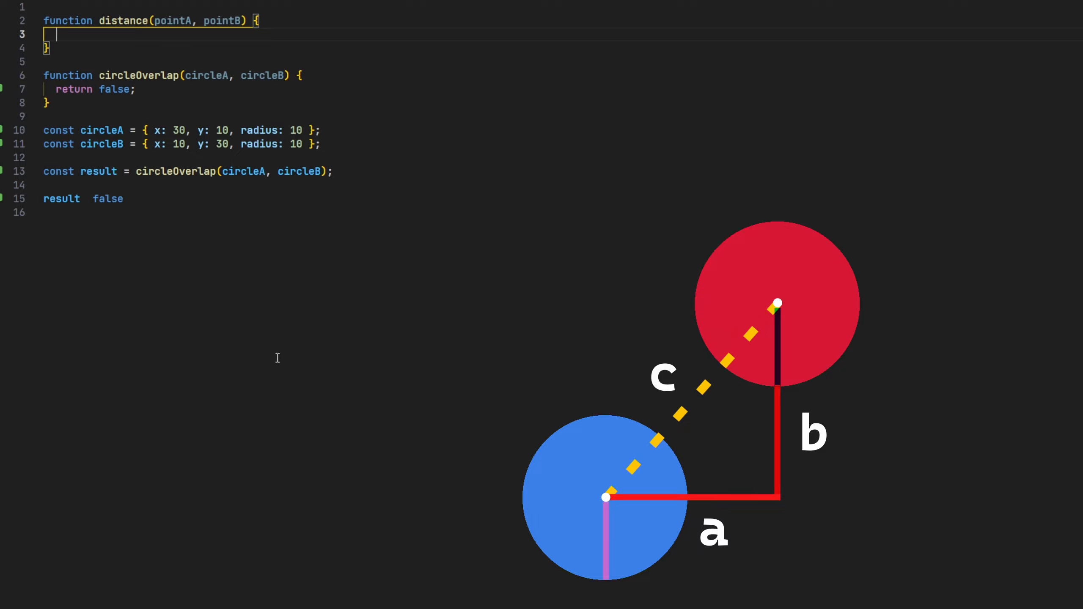
Step: Compute distanceX and distanceY and return Math.sqrt of their squared sum
text(const distanceX =)
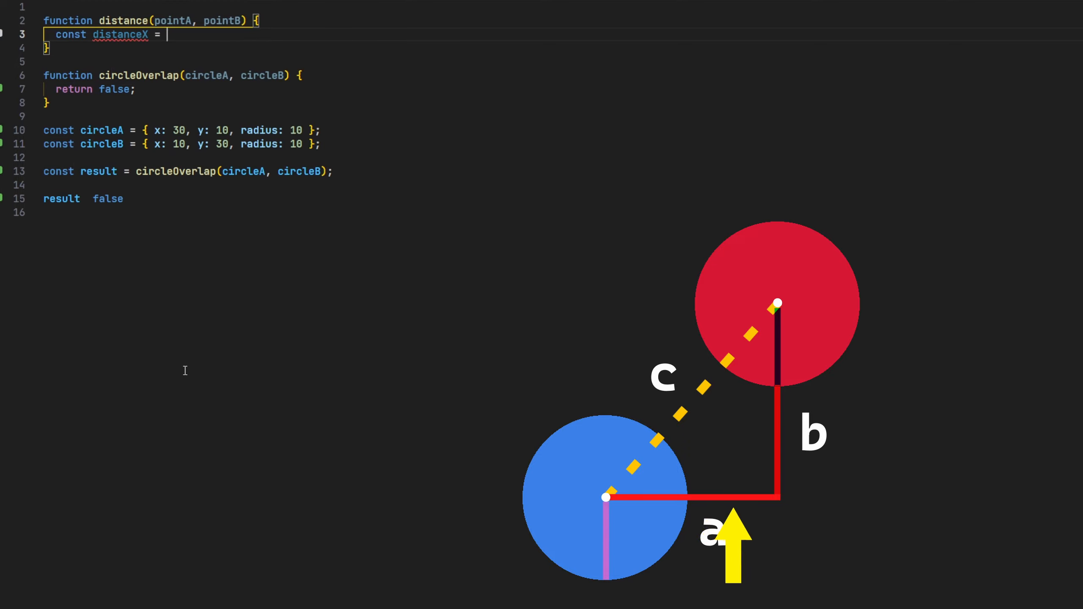
text(pointA.x)
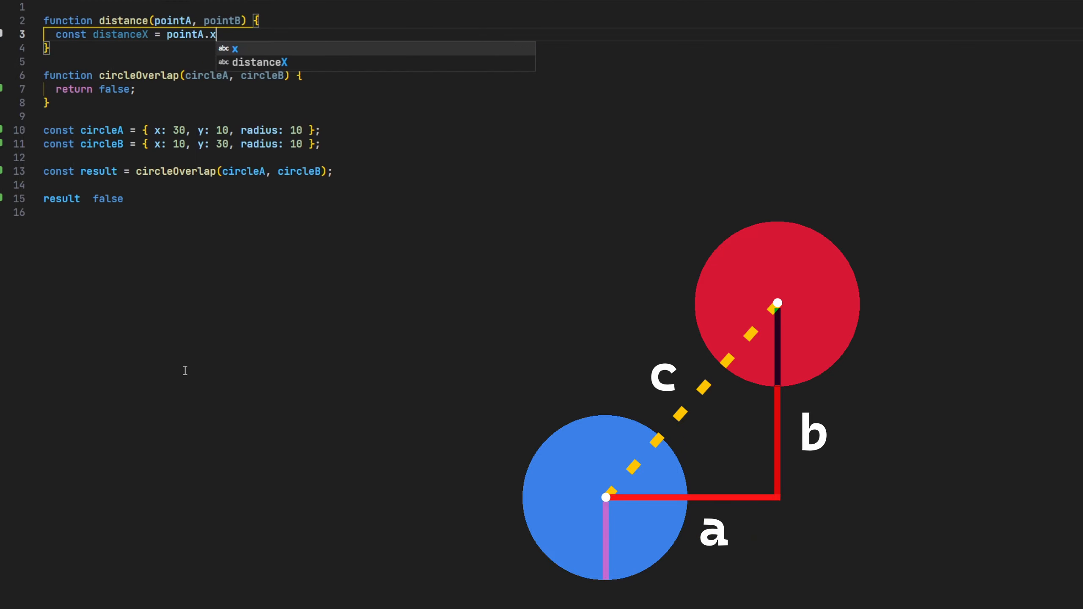
text(- pointB.x;)
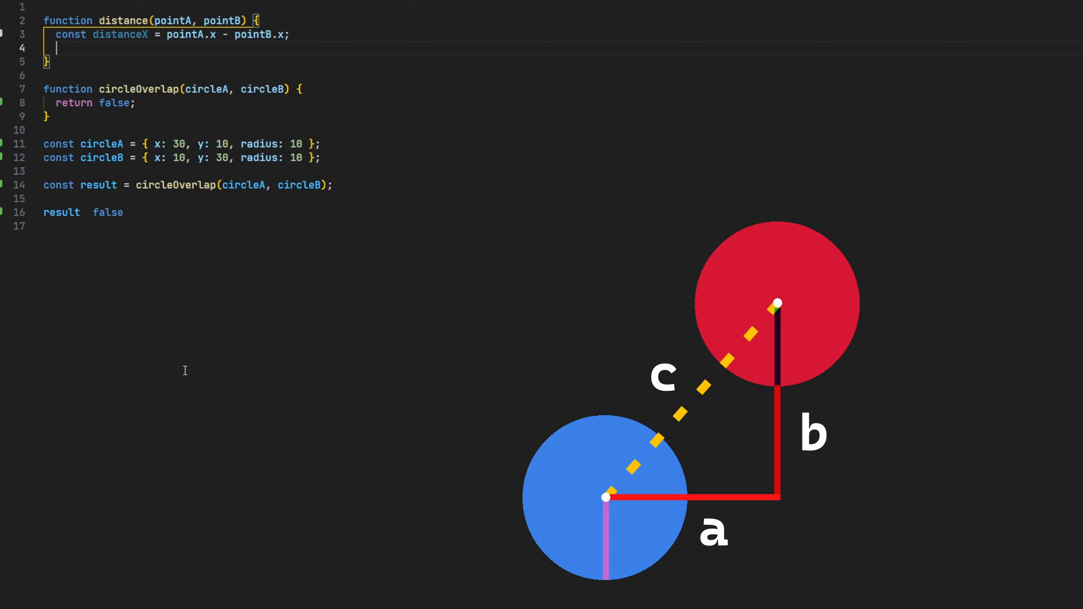
text(const distanceY = pointA.y - pointB)
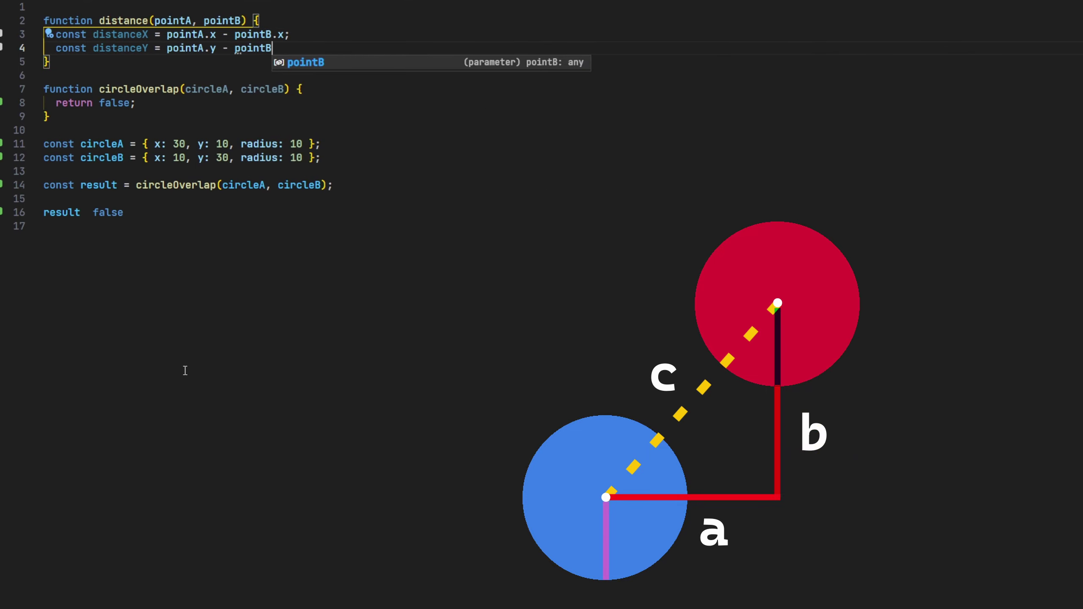
text(.y;)
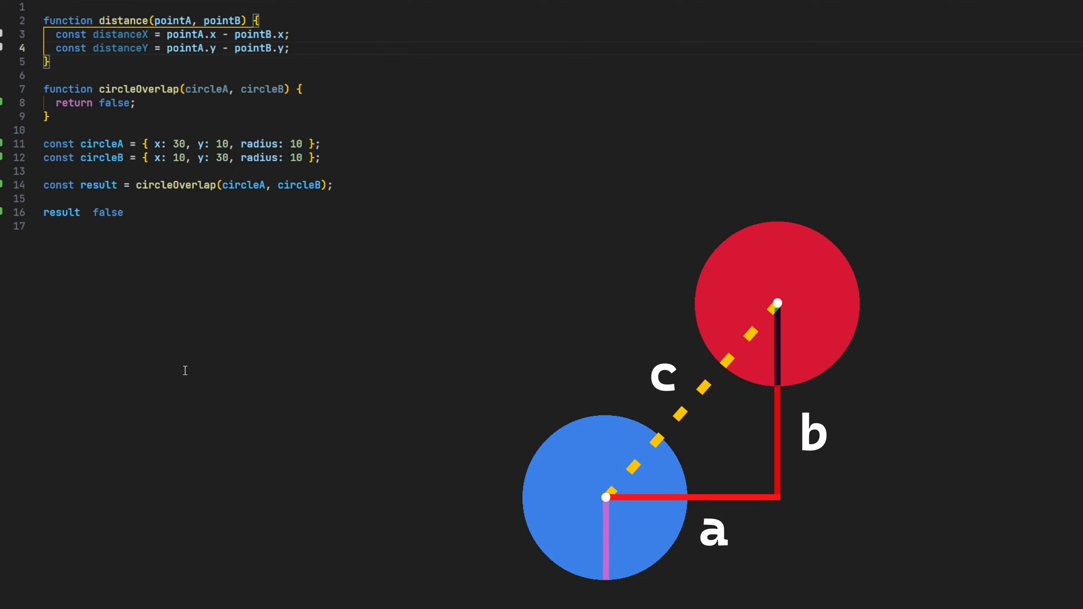
key(Enter)
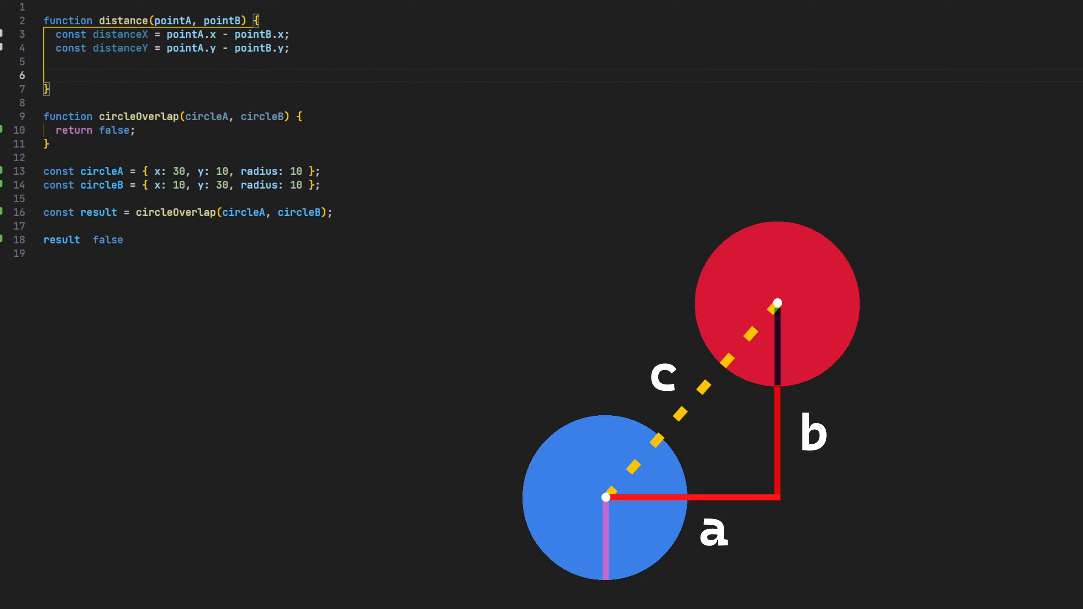
text(return Math.sqrt(distanceX * distanceX + distanceY * distanceY);)
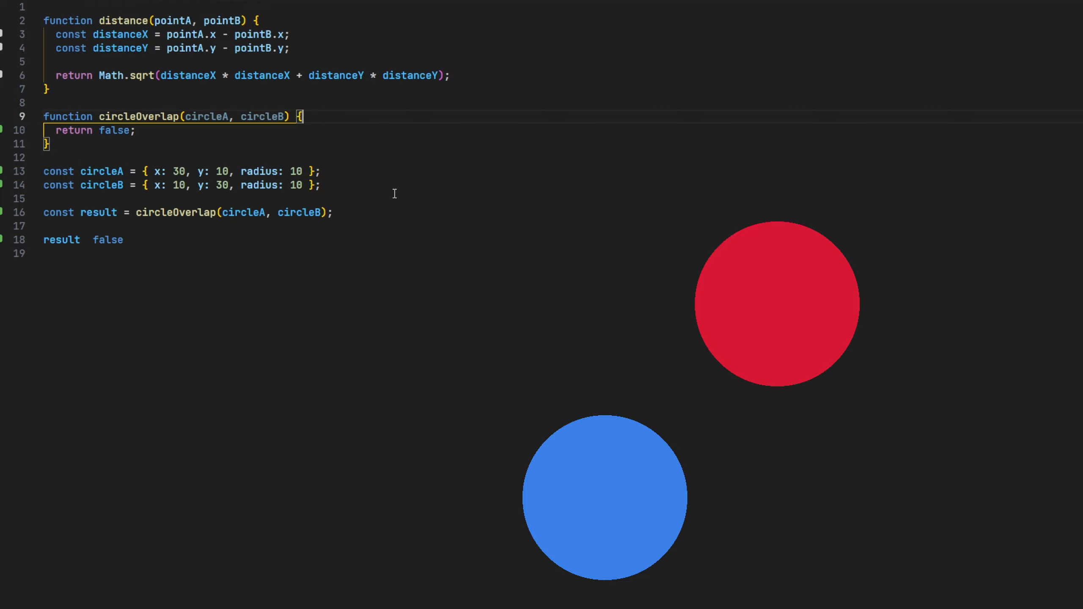
Step: Return distance(circleA, circleB) <= summed radii in circleOverlap and move a circle coordinate to 30
text(const radii = circleA)
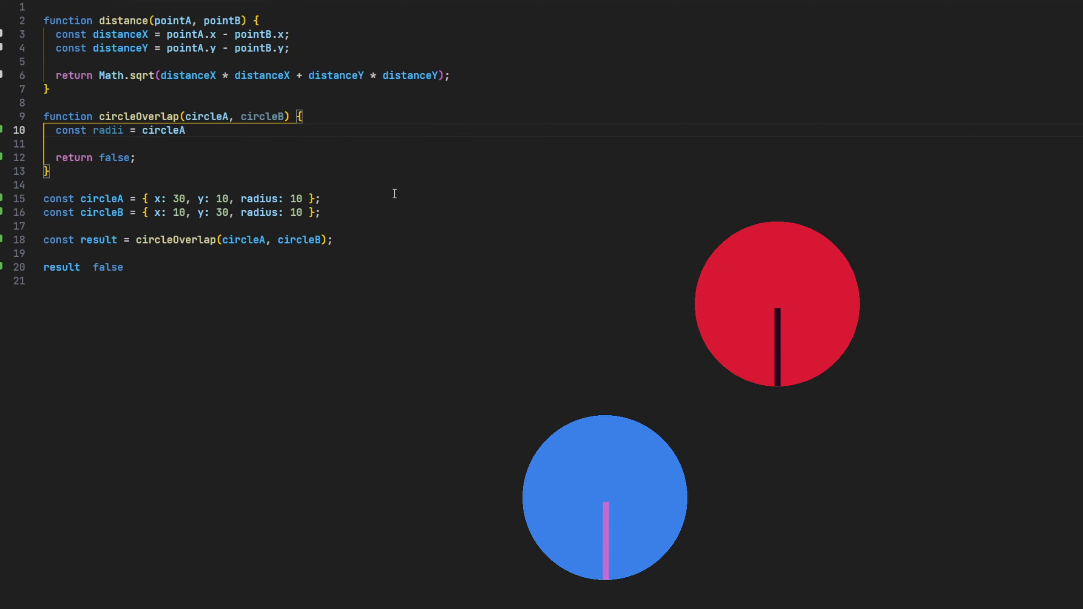
text(.radius + circleB.radius;)
click(94, 158)
text(distanc)
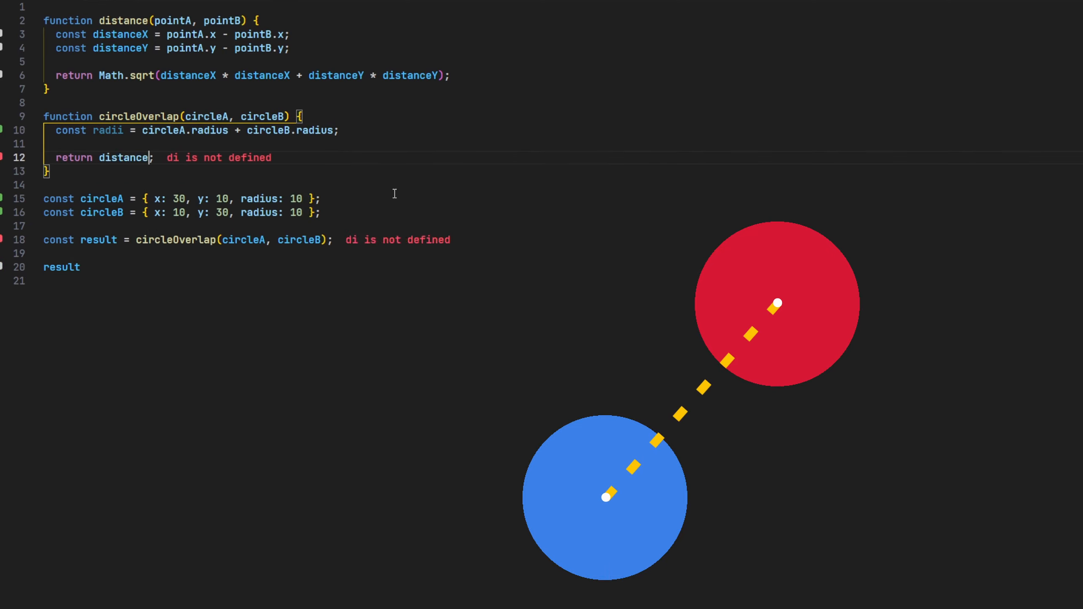
text((circleA, circleB) <=)
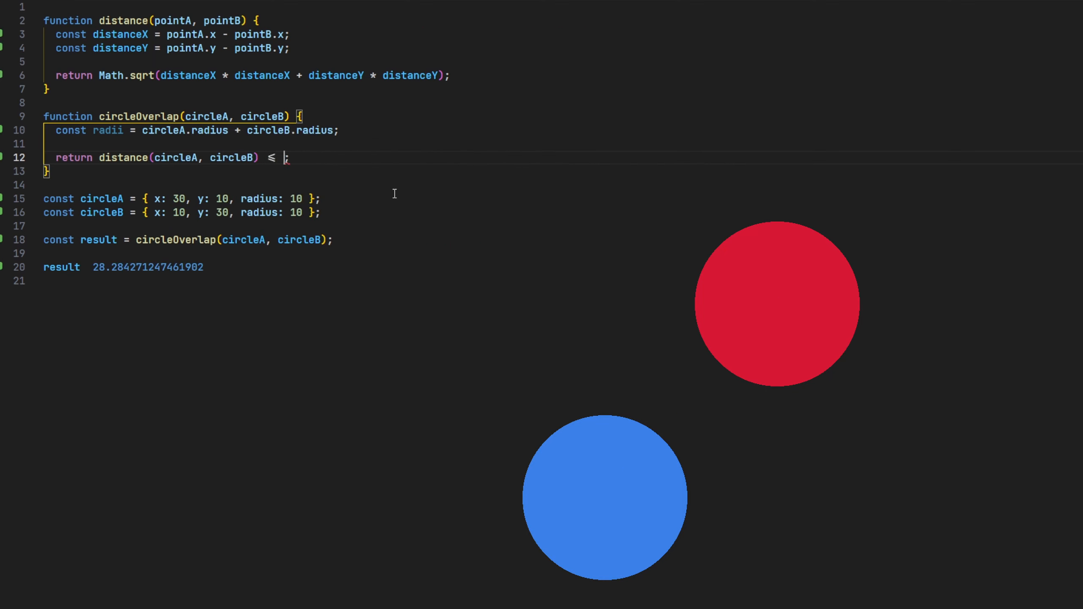
text(radii)
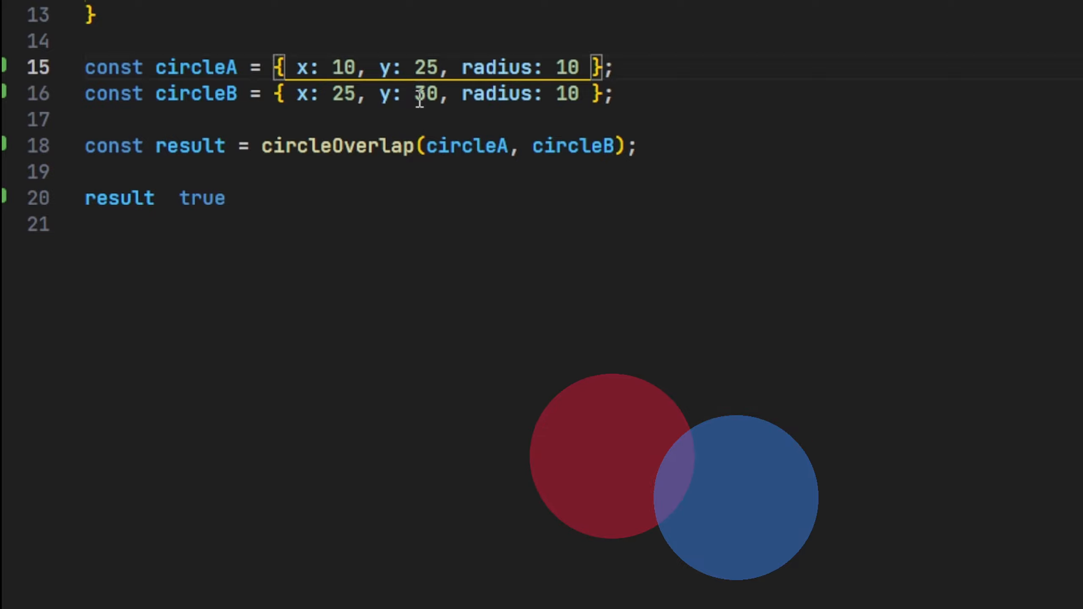
text(30)
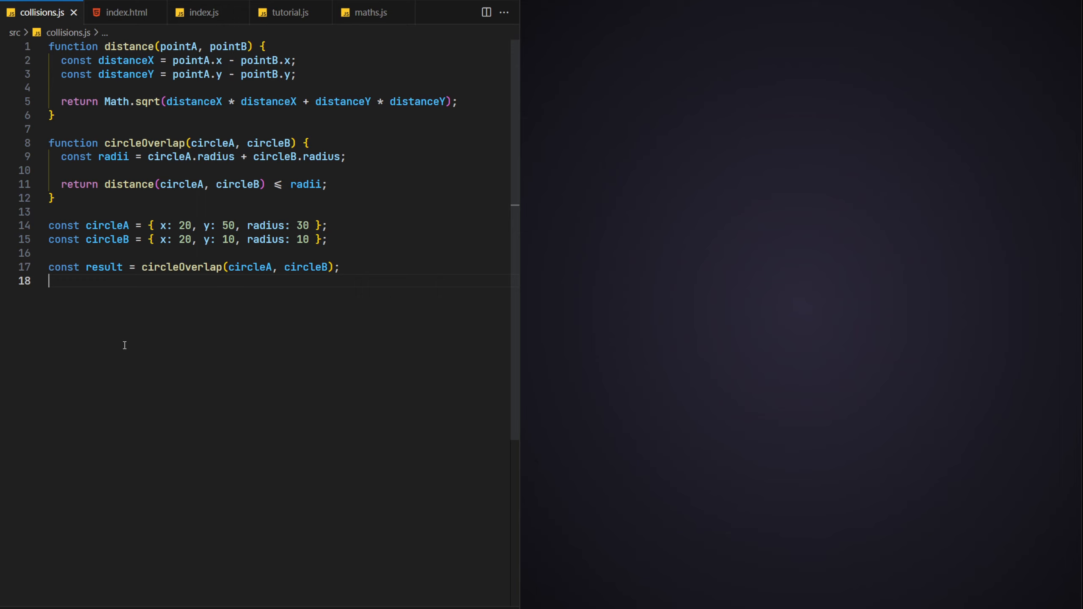
mouse_move(103, 338)
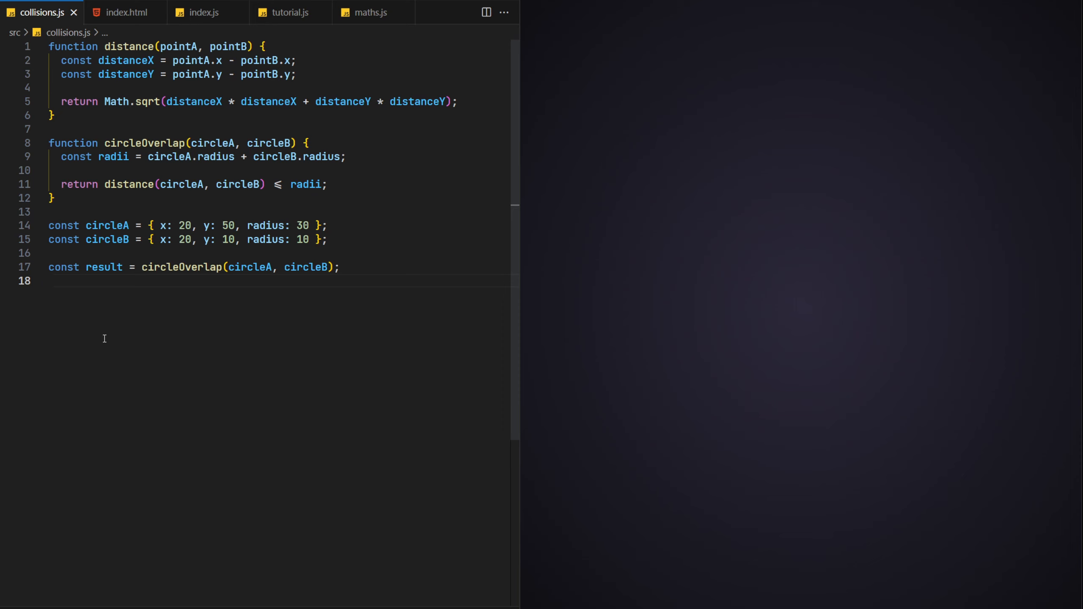
mouse_move(133, 303)
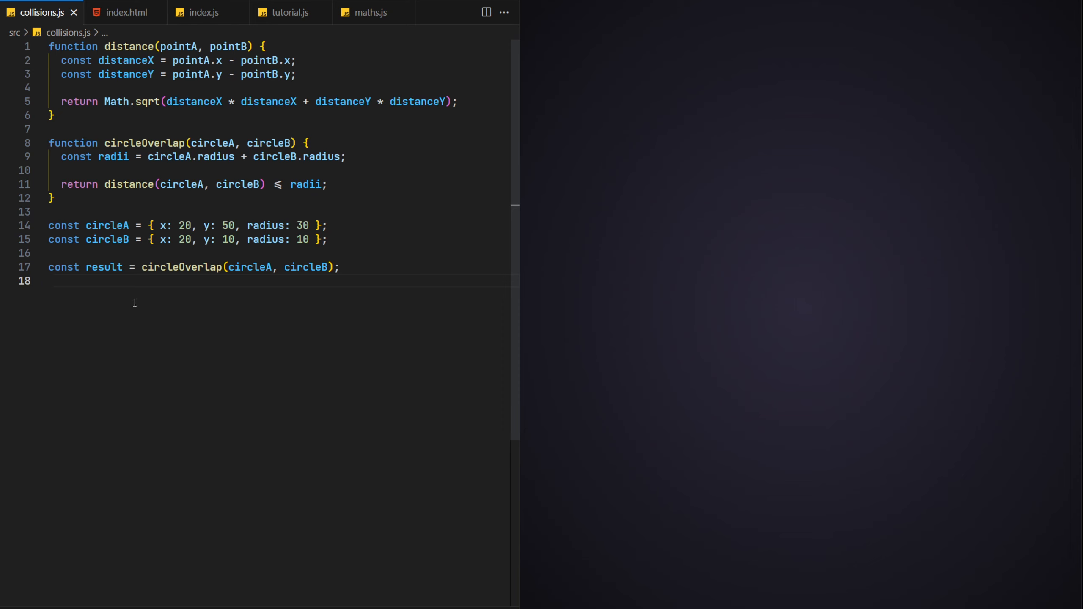
key(ctrl+a)
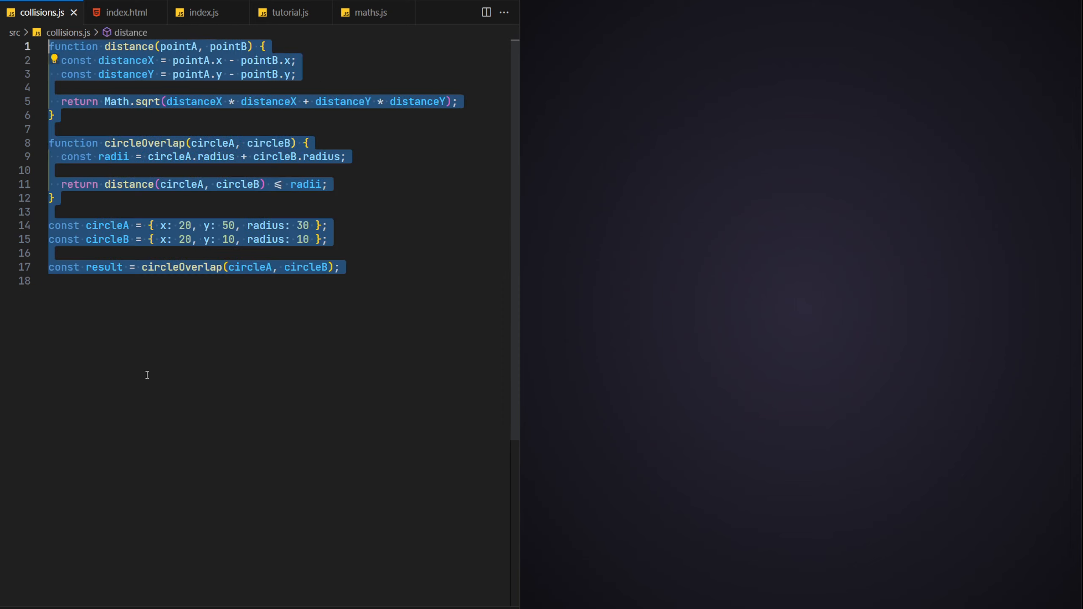
click(147, 375)
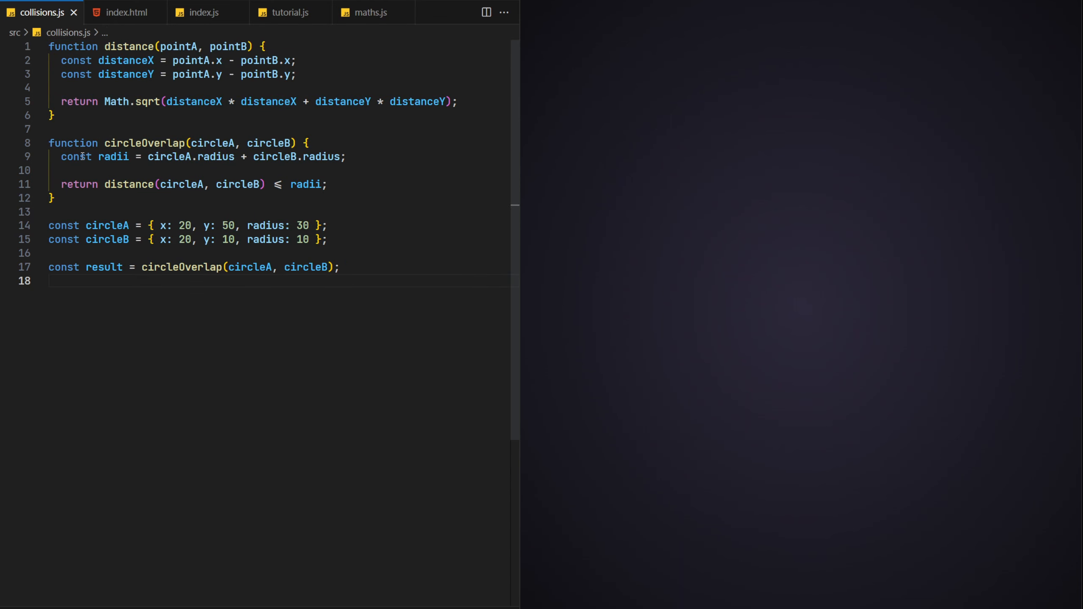
click(125, 12)
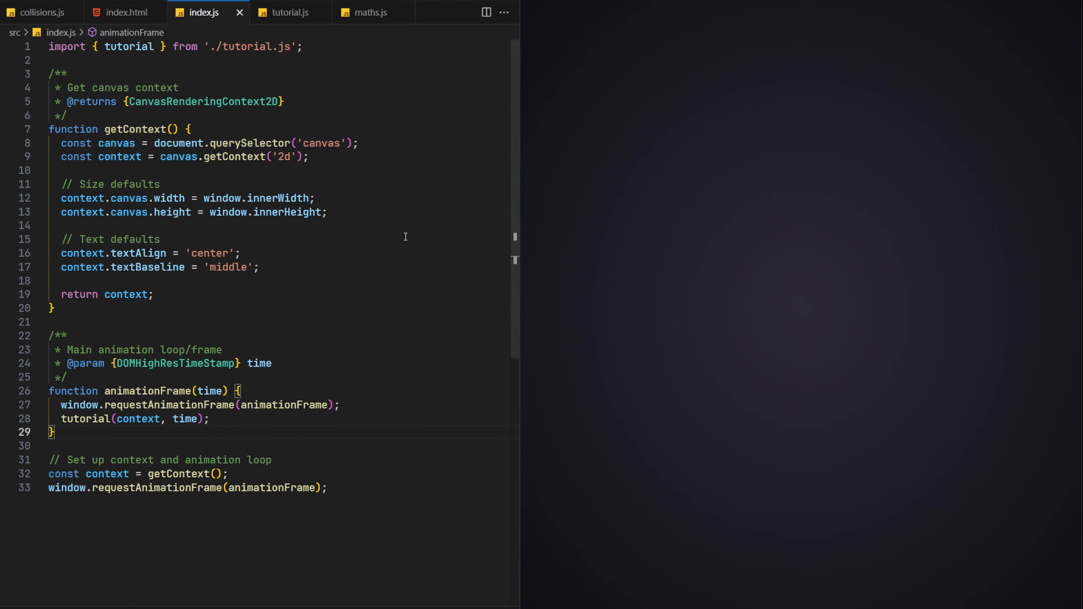
mouse_move(317, 495)
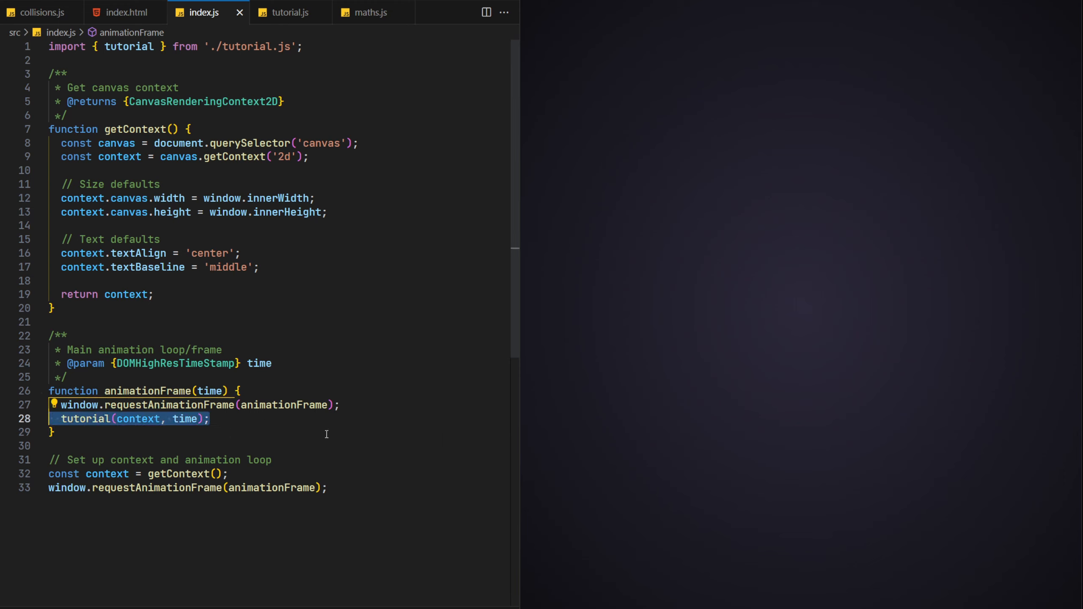
click(290, 13)
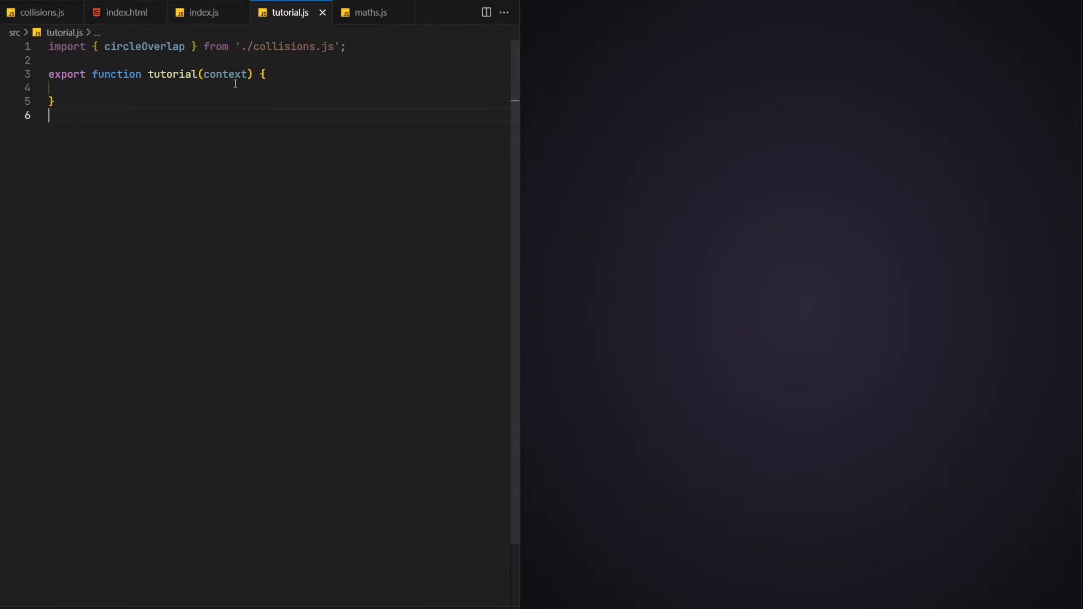
double_click(144, 47)
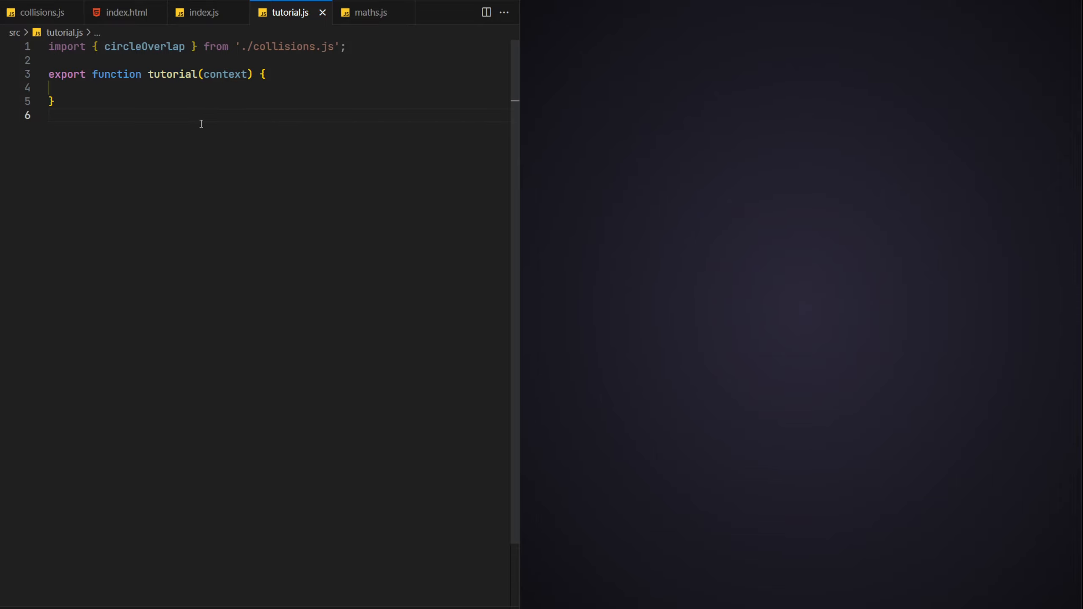
click(41, 13)
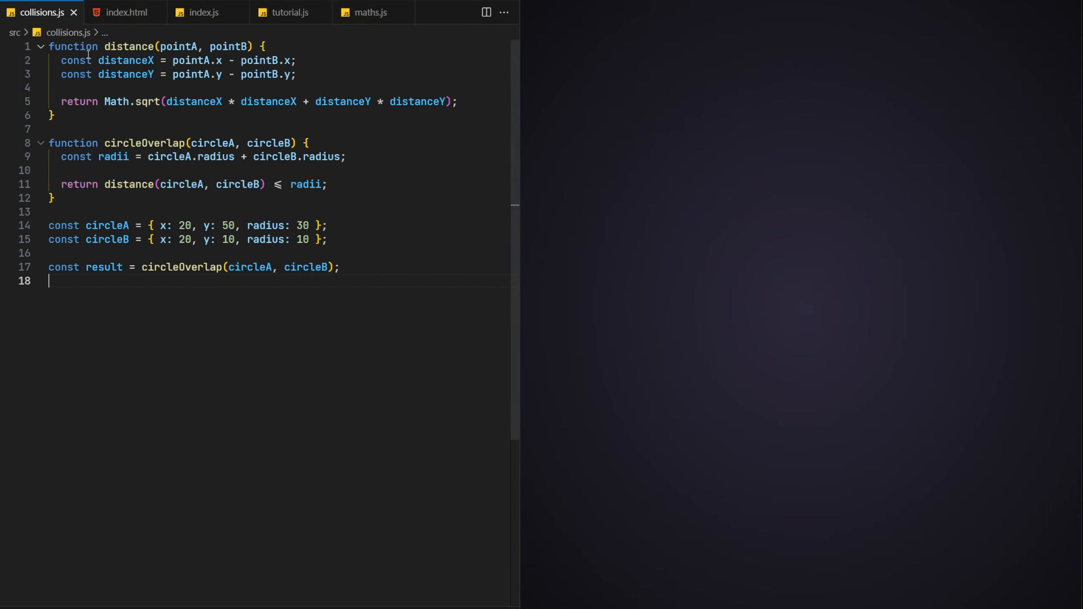
mouse_move(107, 225)
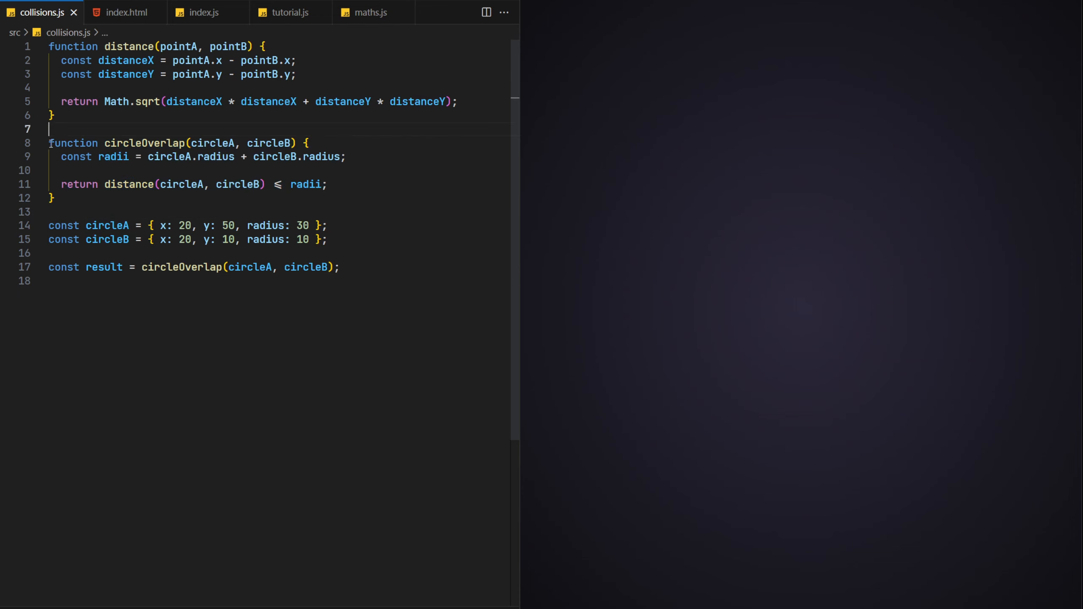
Step: Export circleOverlap and move the circle constants and result call into tutorial.js
text(export)
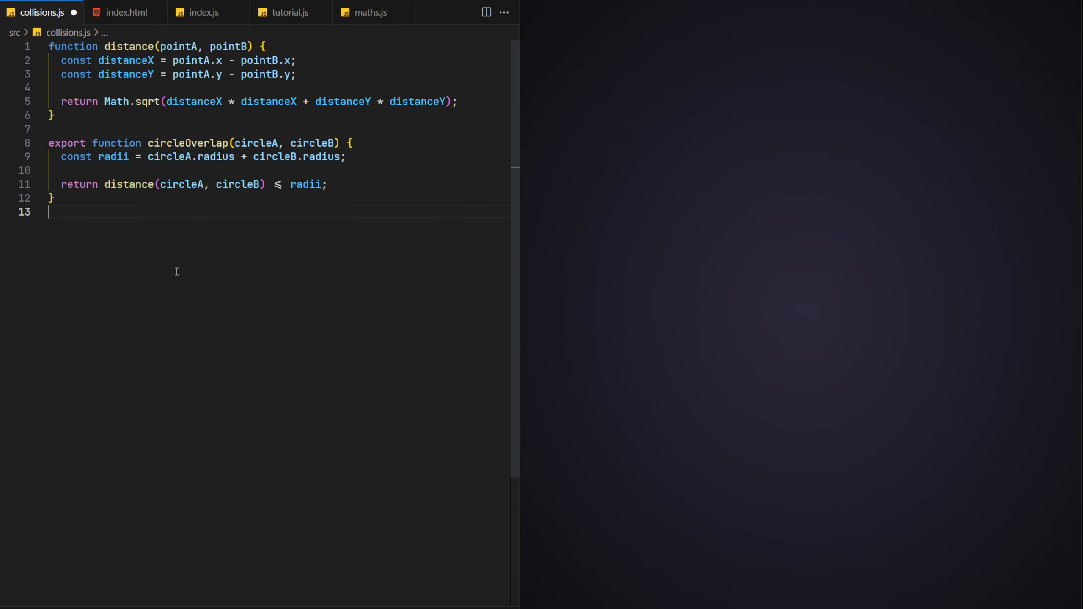
click(290, 13)
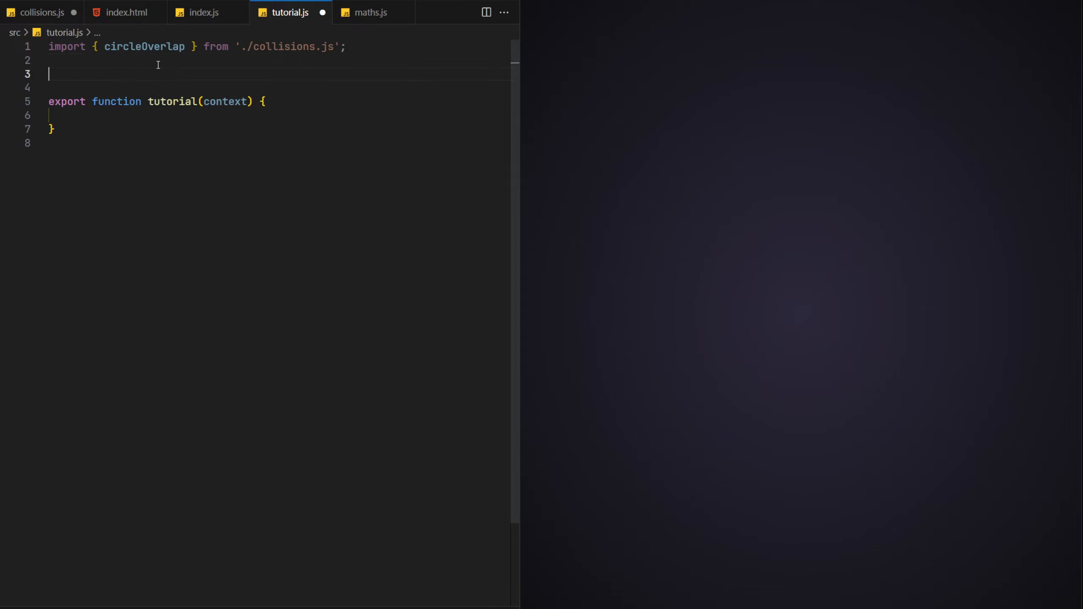
text(const circleA = { x: 20, y: 50, radius: 30 };)
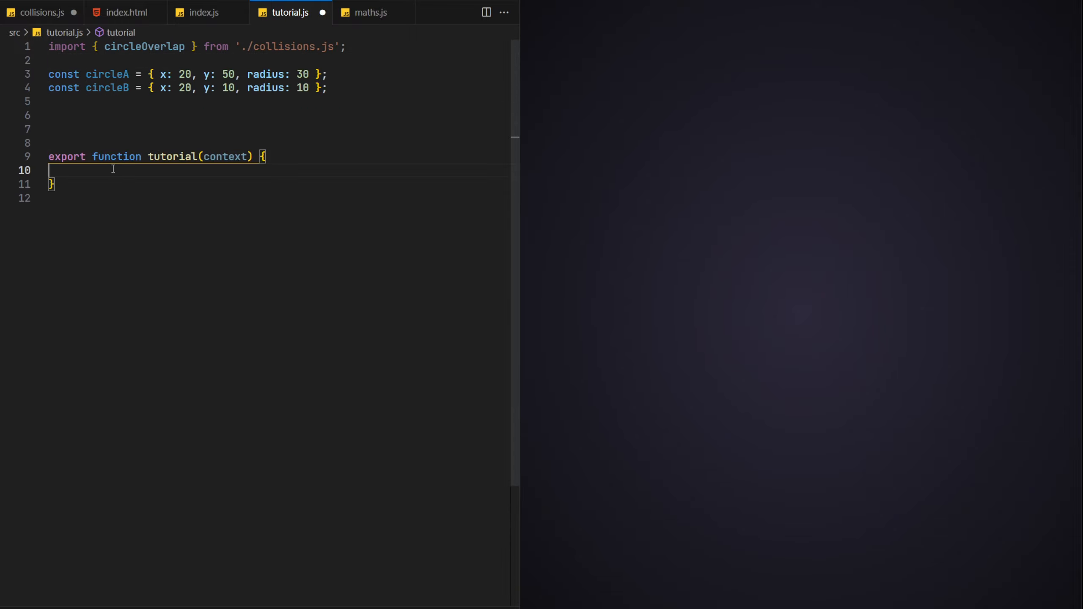
text(const result = circleOverlap(circleA, circleB);)
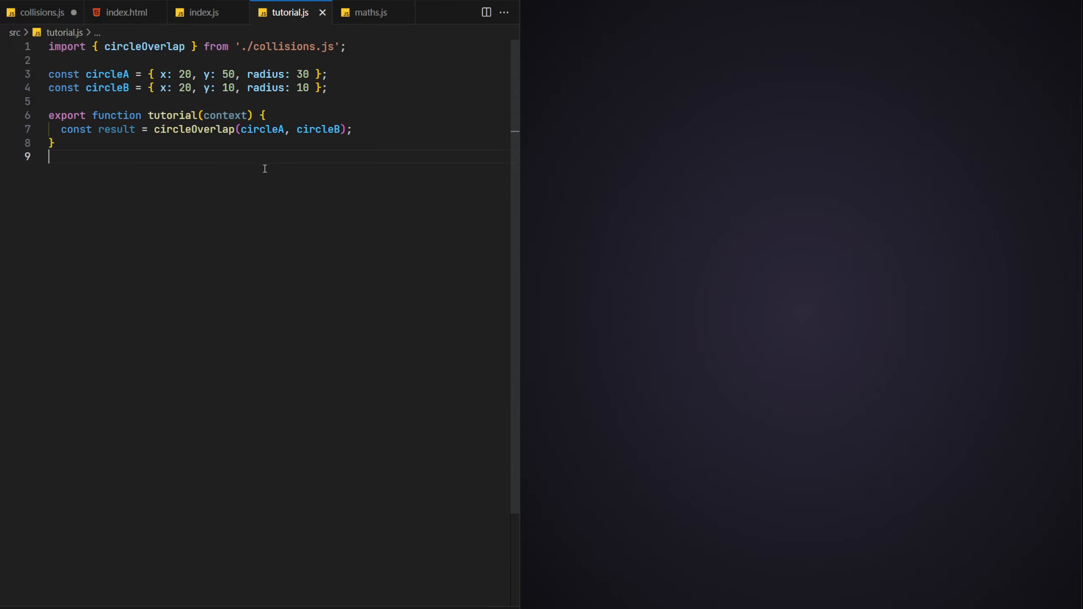
click(42, 12)
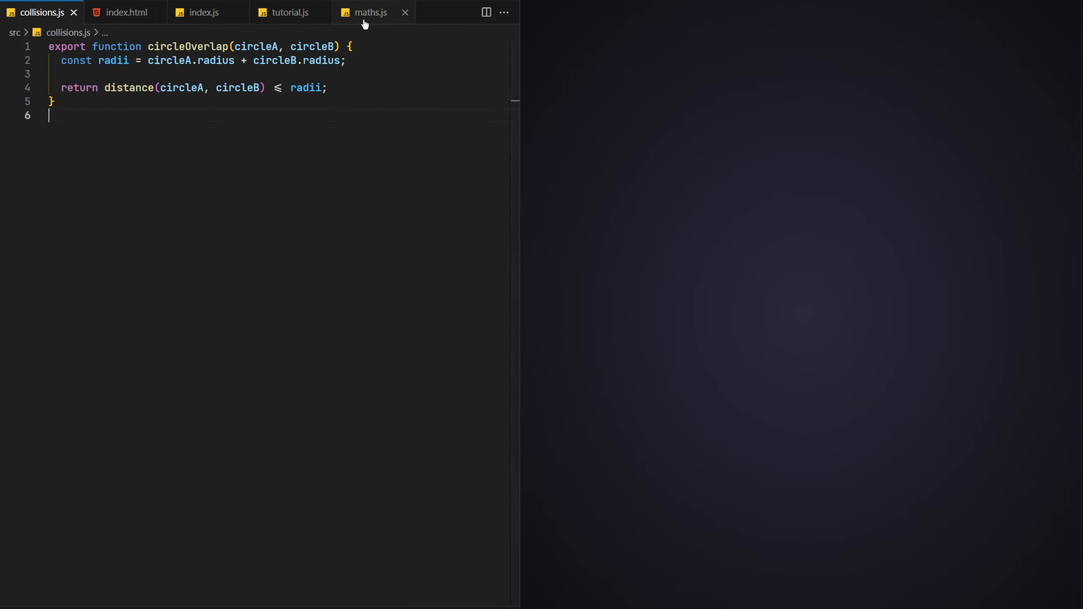
Step: Move distance into maths.js, save it, and import it in collisions.js
click(371, 12)
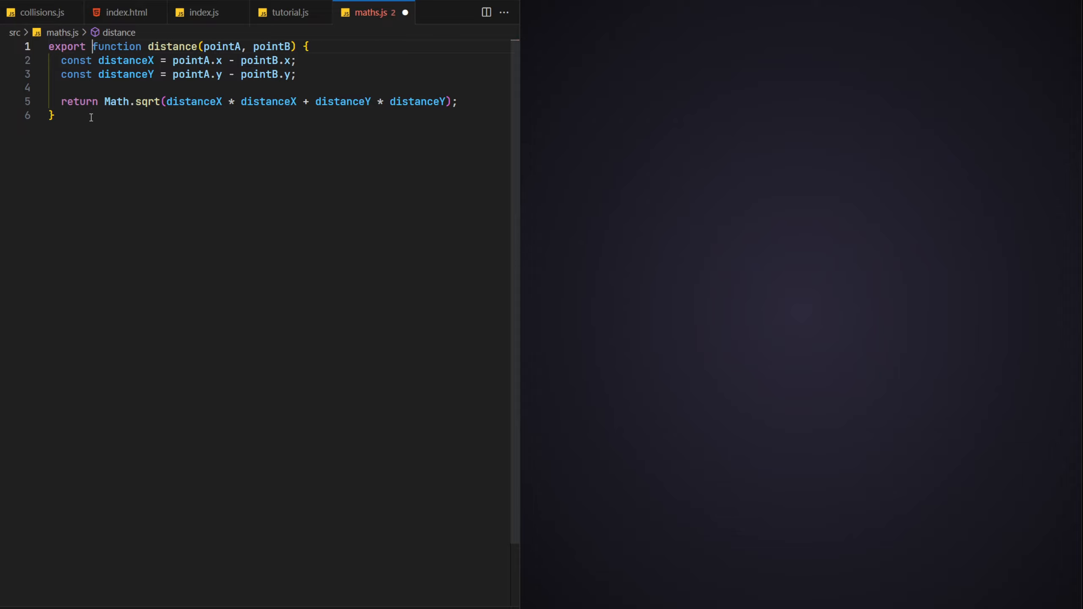
key(ctrl+s)
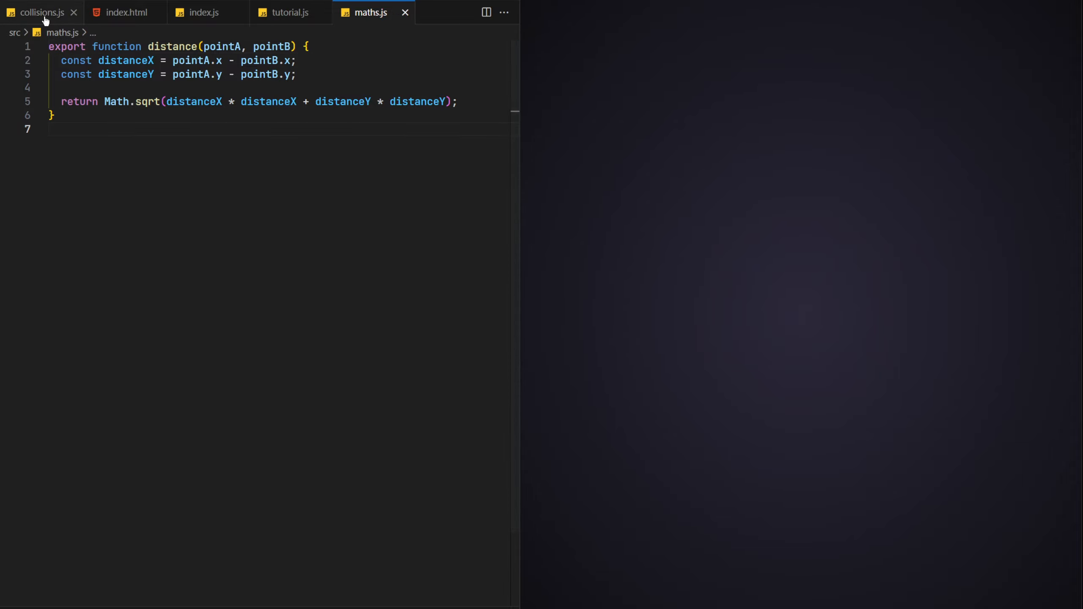
text(import { distance } from './maths.js';)
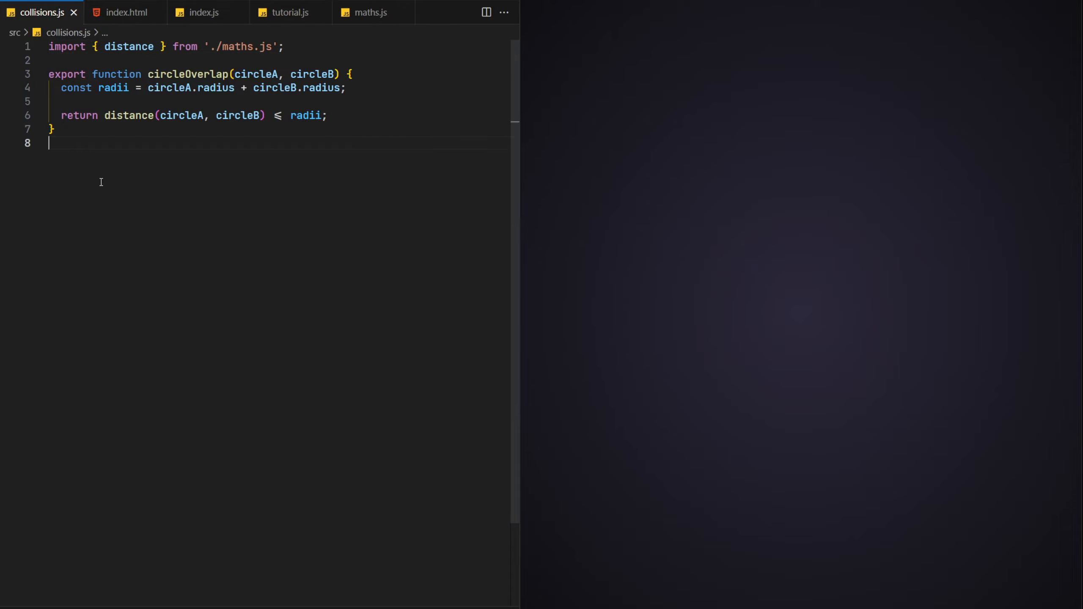
click(291, 12)
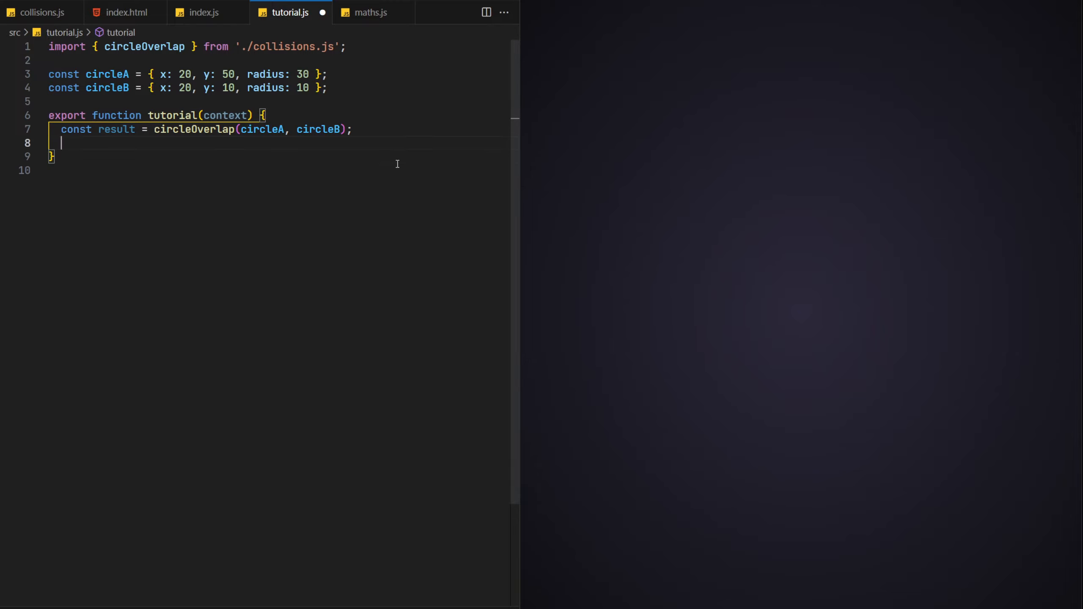
Step: In tutorial, clear the canvas with clearRect and draw circleA with drawCircle in an rgb blue
text(context.clearRect(0,0,)
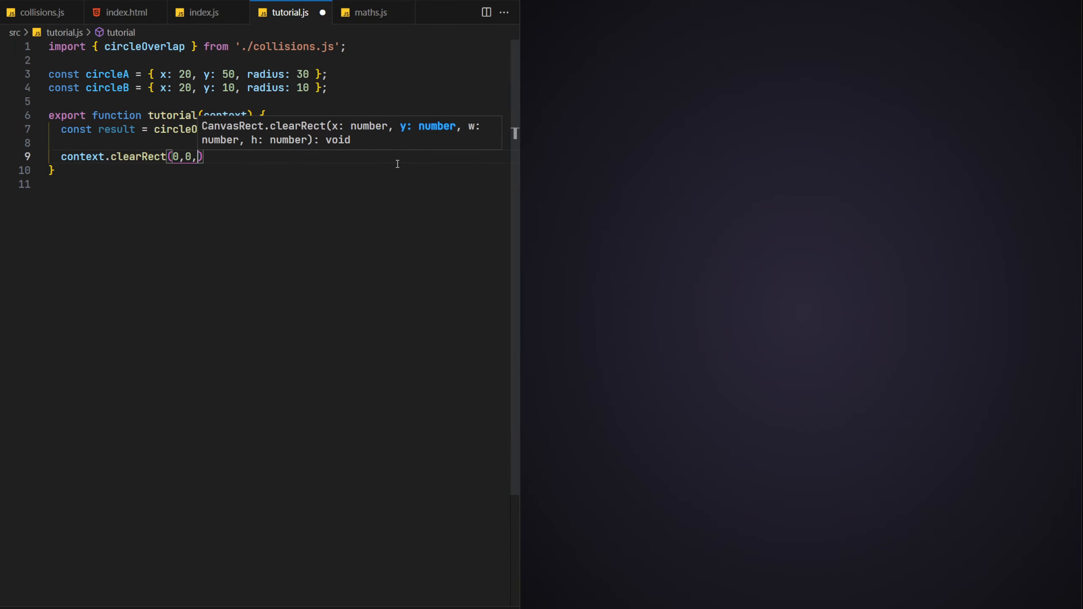
text(context.canvas.width, context.canvas.height)
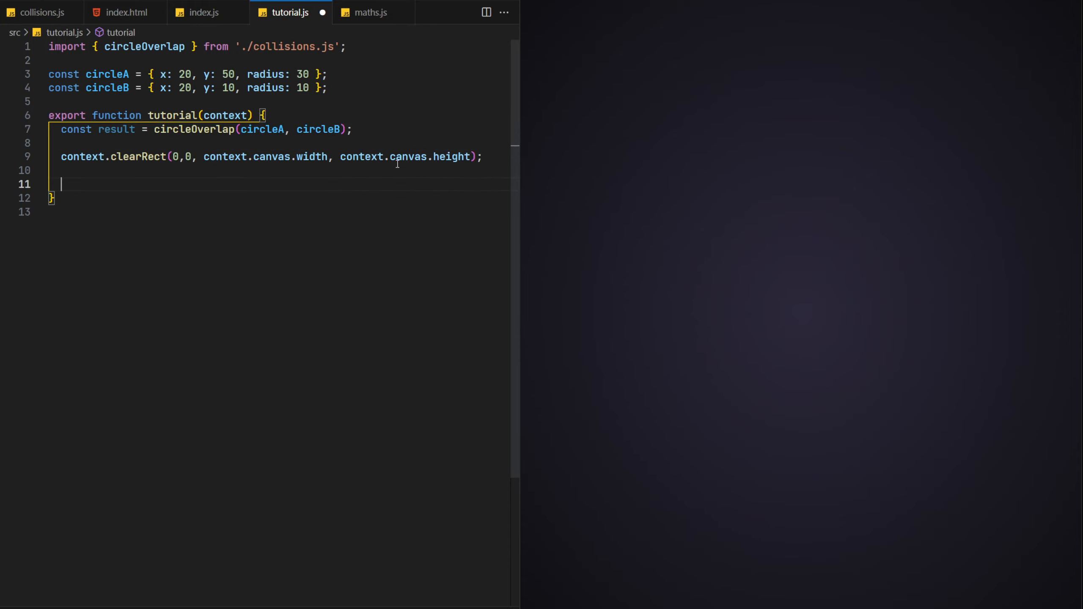
text(drawCircle)
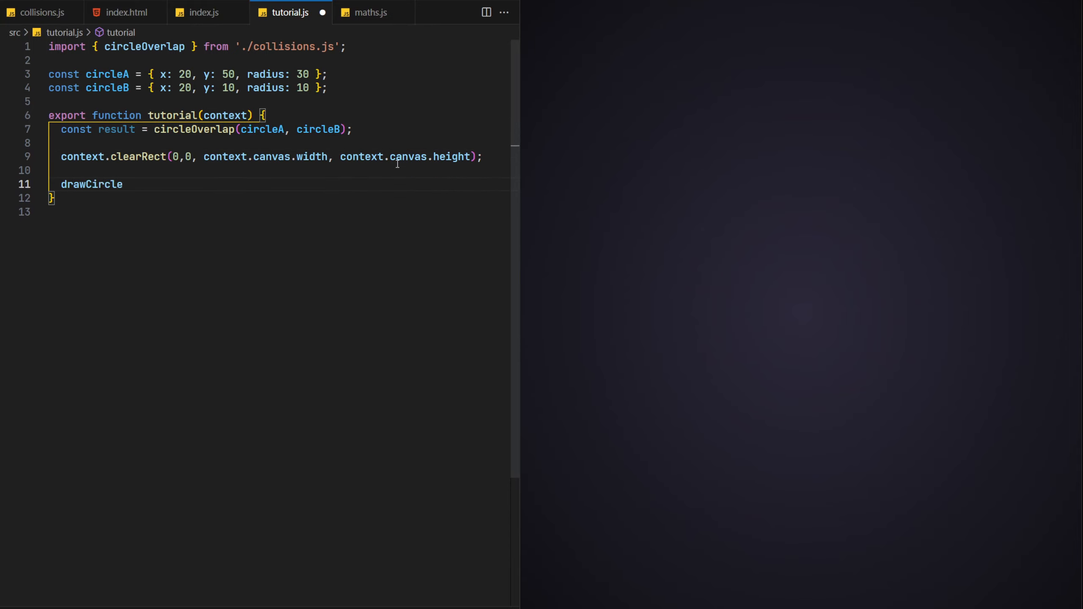
text((context, circleA))
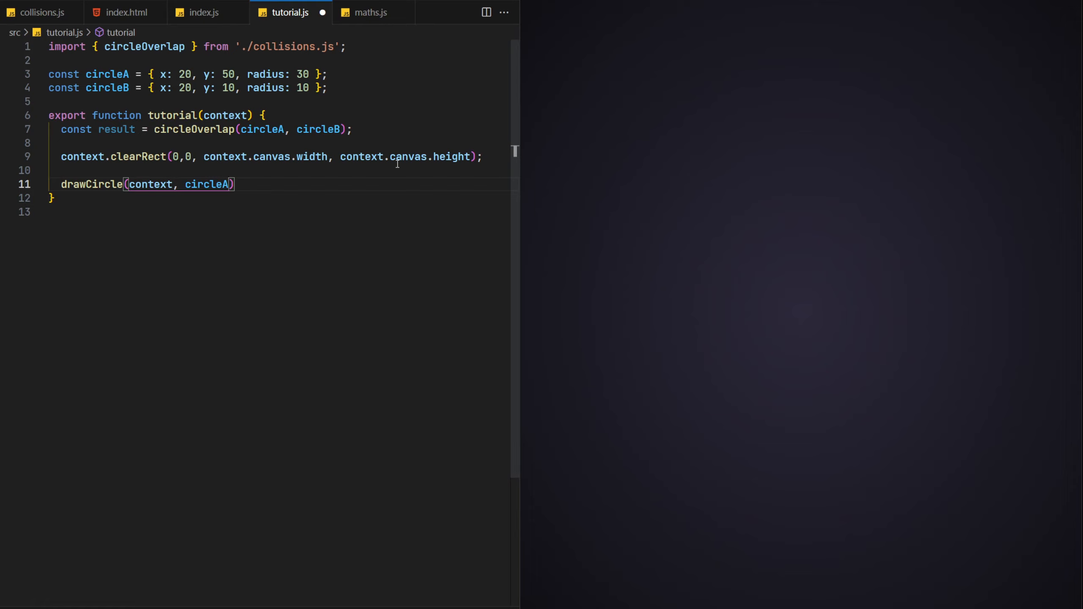
text(, 'rgb(')
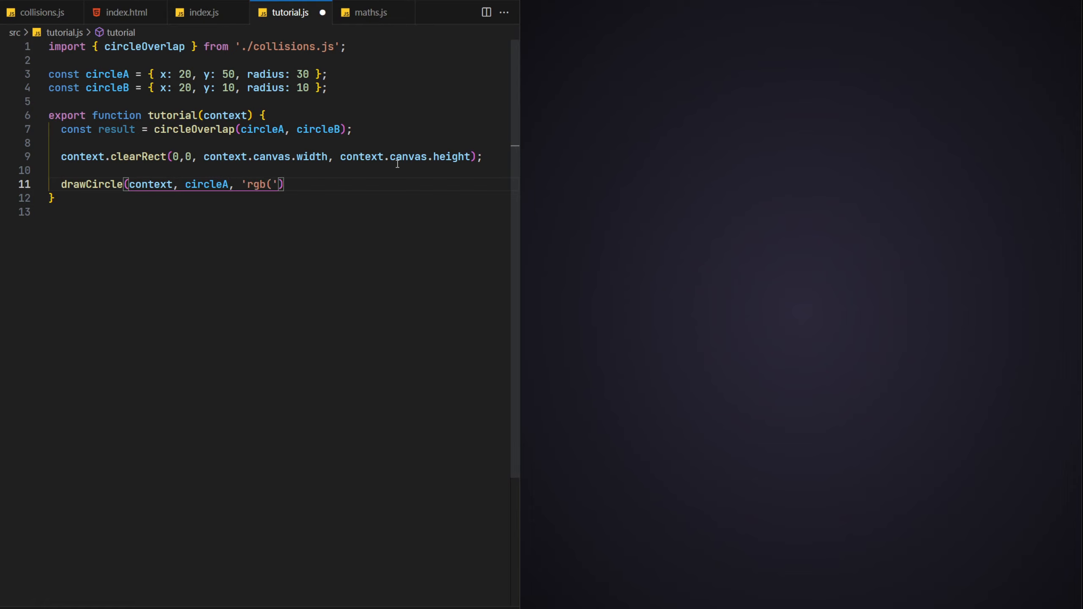
text(47 66 212)', 'A)
text(drawCircle(context, circleB, 'rgb(217 84 54)', 'B');)
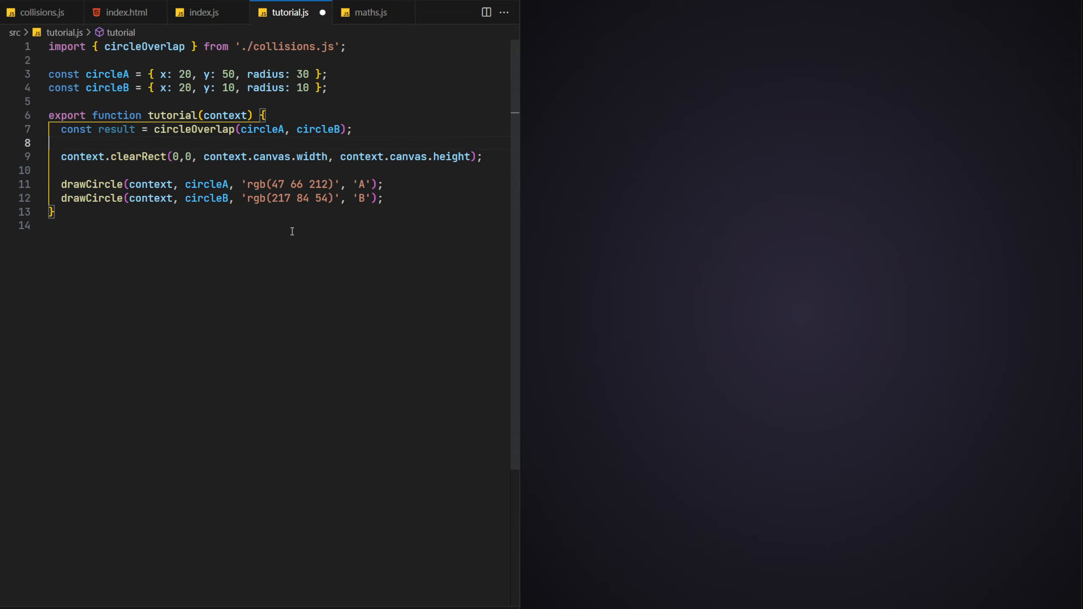
Step: Write drawCircle(context, circle, color, id) setting lineWidth 0 and fillStyle, then arc and fill
text(function drawCircle(context, circle, color, id) {)
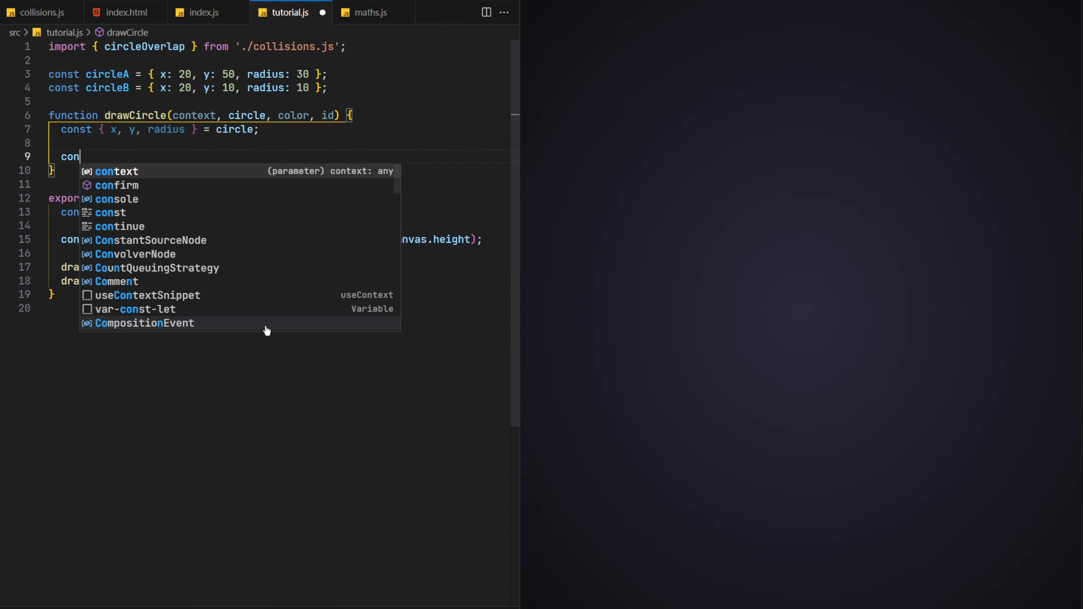
text(context.lineWidth = 0;)
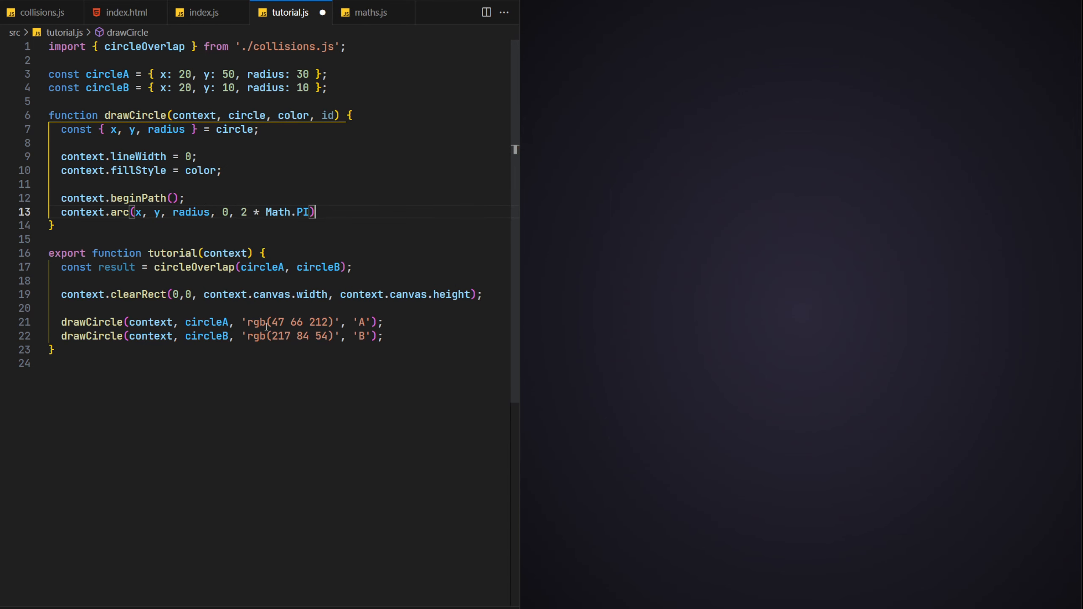
text(context.fill();)
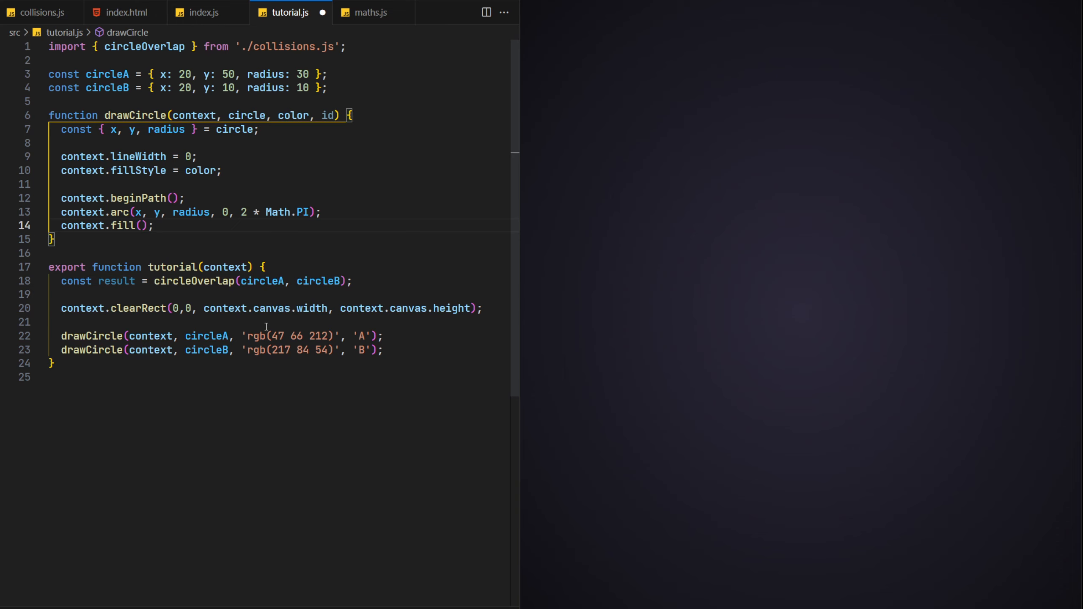
click(154, 225)
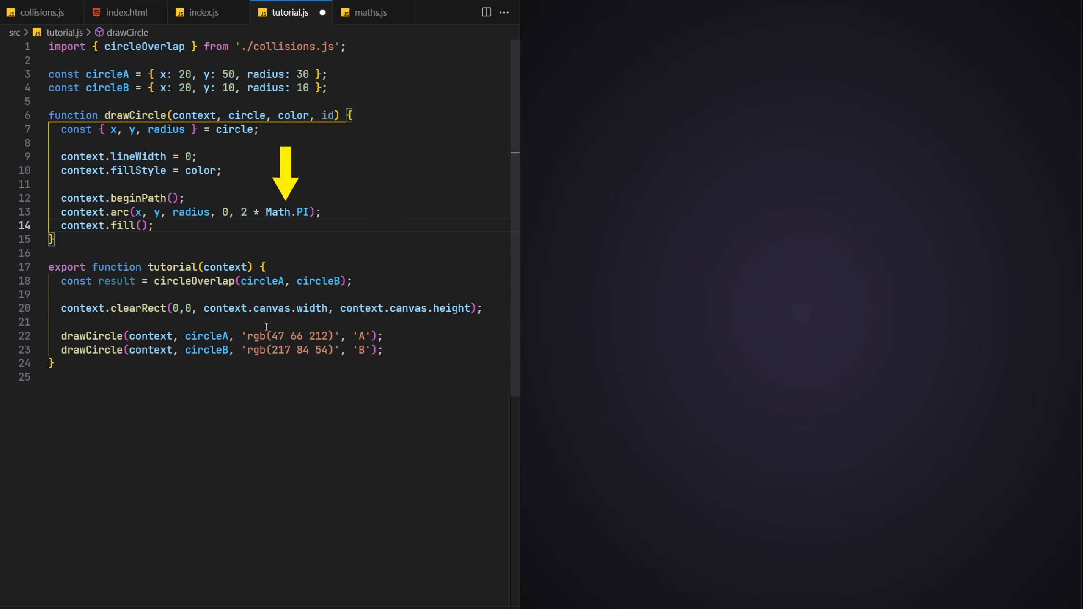
key(Enter)
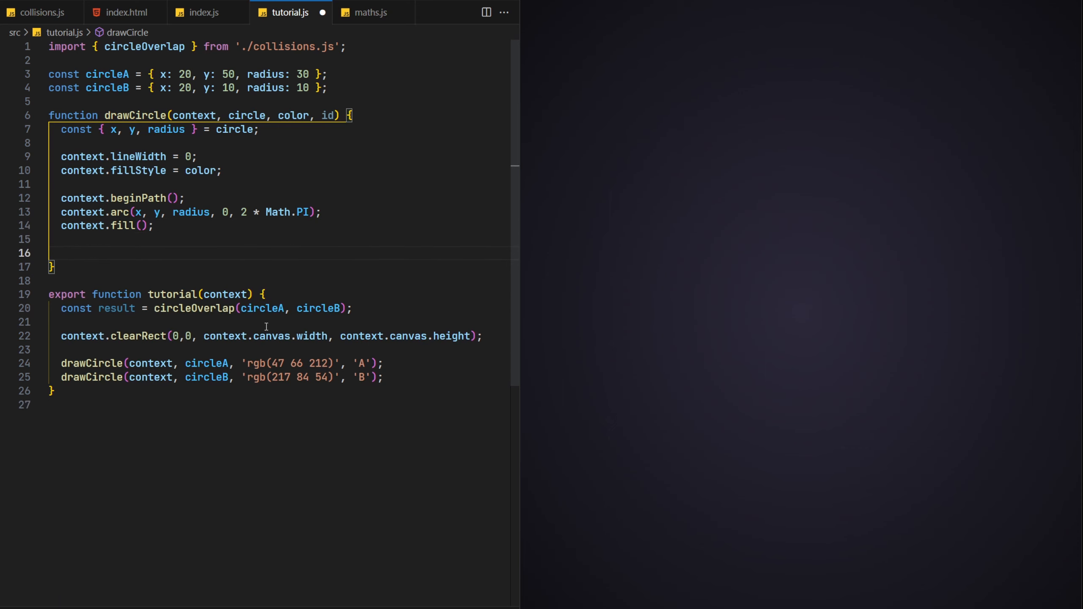
Step: Label each circle with fillText(id, x, y) using a middle text baseline and set font
text(context.f)
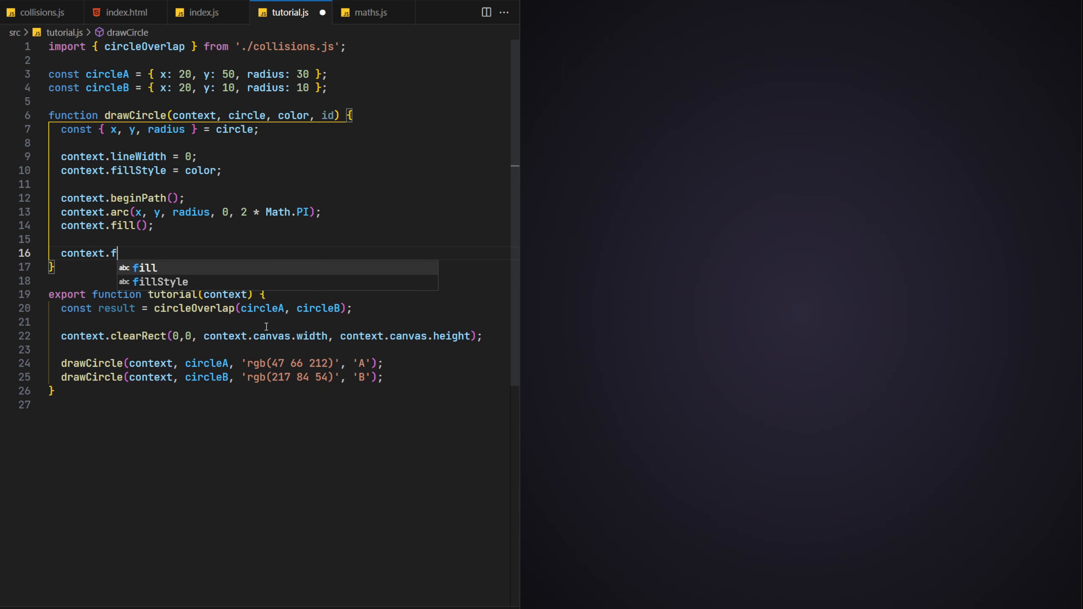
text(ont = ``)
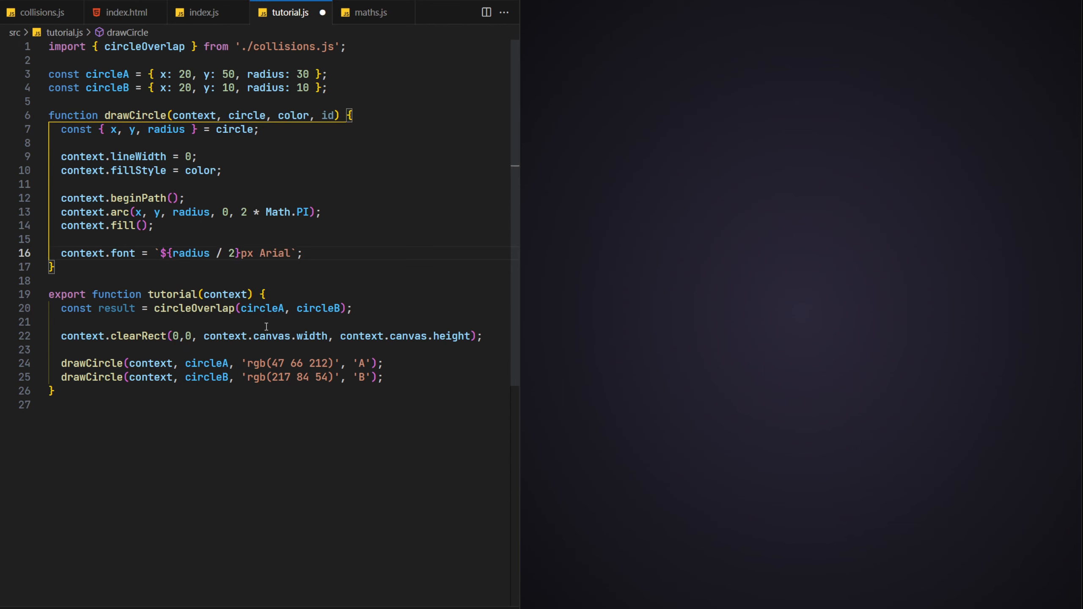
text(cont)
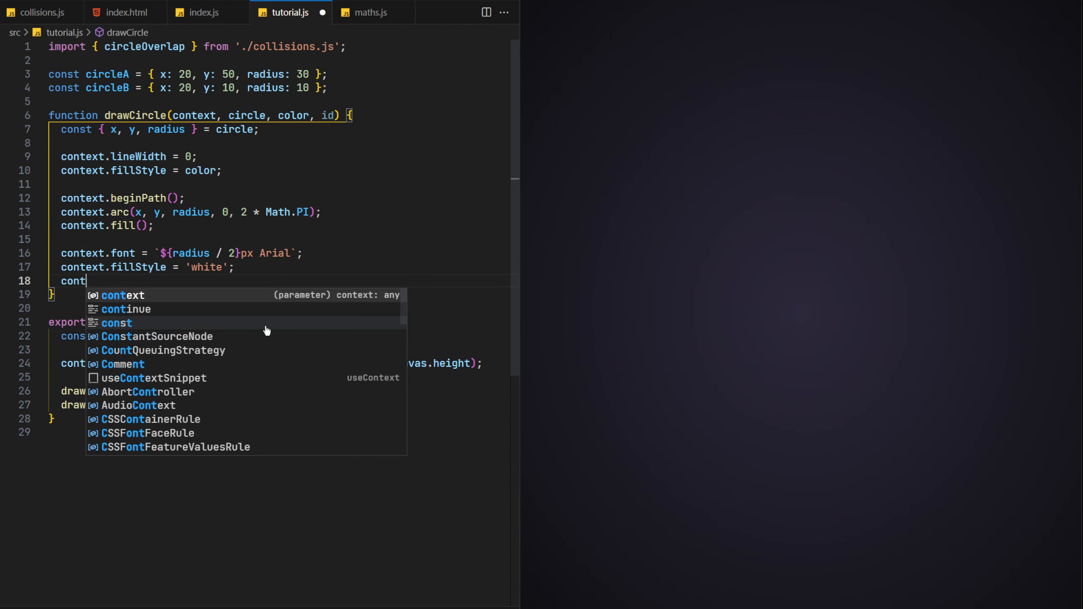
text(context.textBaseline = 'middle';)
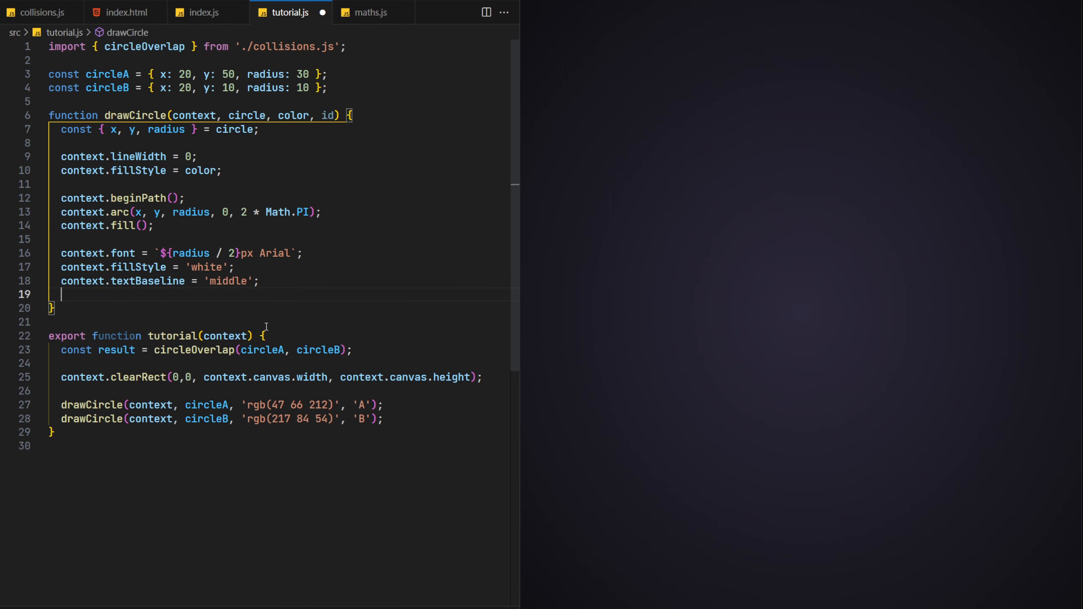
text(context.fillText(id, x, y);)
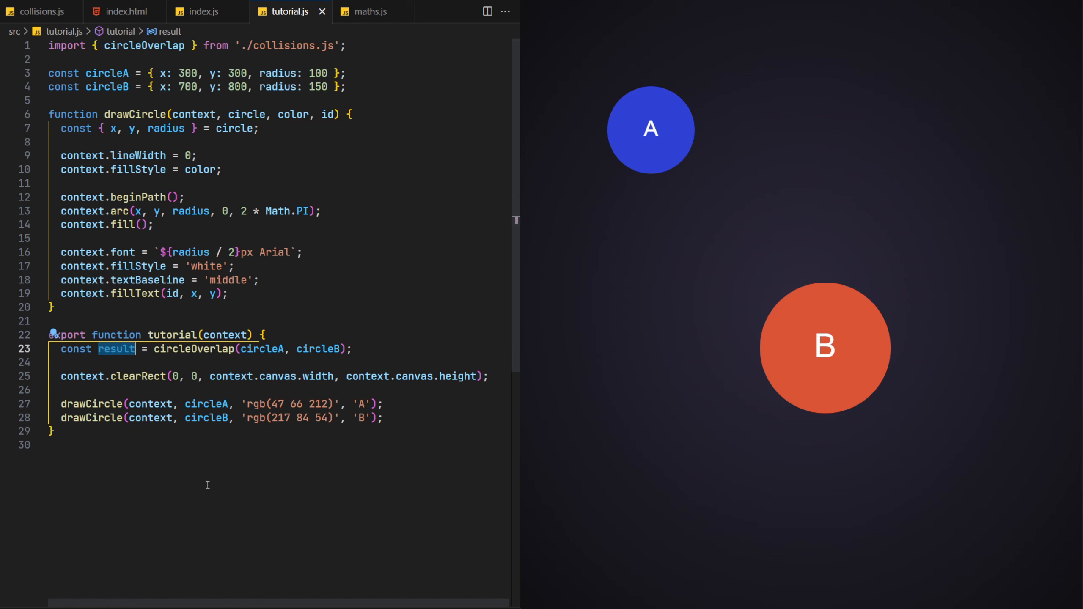
Step: Rename result to hasCollided and add drawCollisionMessage filling the overlap text at canvas.width / 2, 10
text(hasCollide)
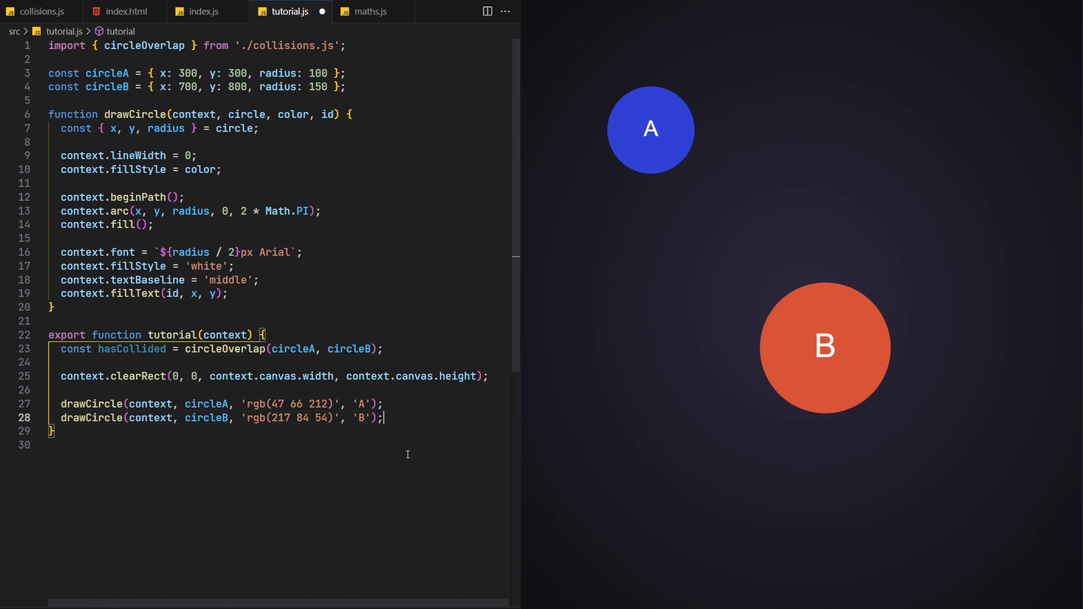
text(draw)
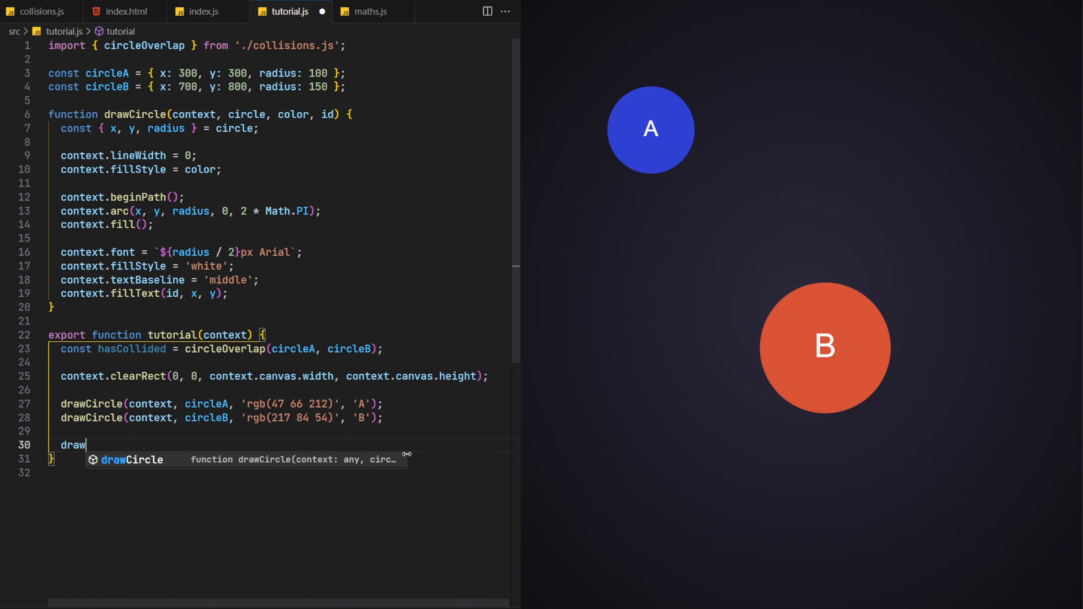
text(CollisionMessage(context, hasCollided);)
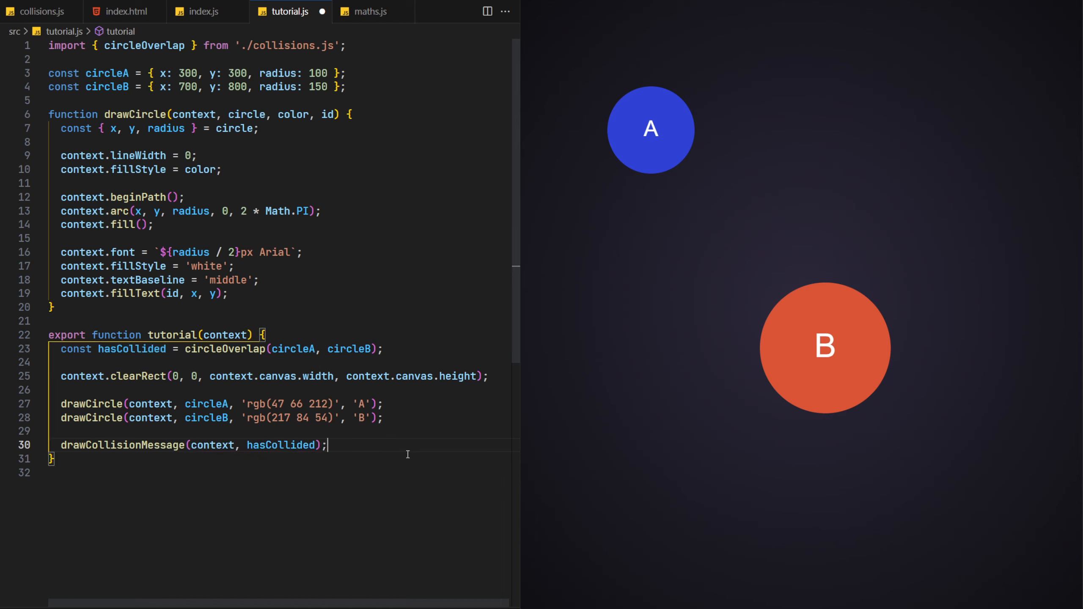
text(function drawCollisionMessage(context, hasCollided) {)
text(`Circles are overlapping: ${hasCollided}`,))
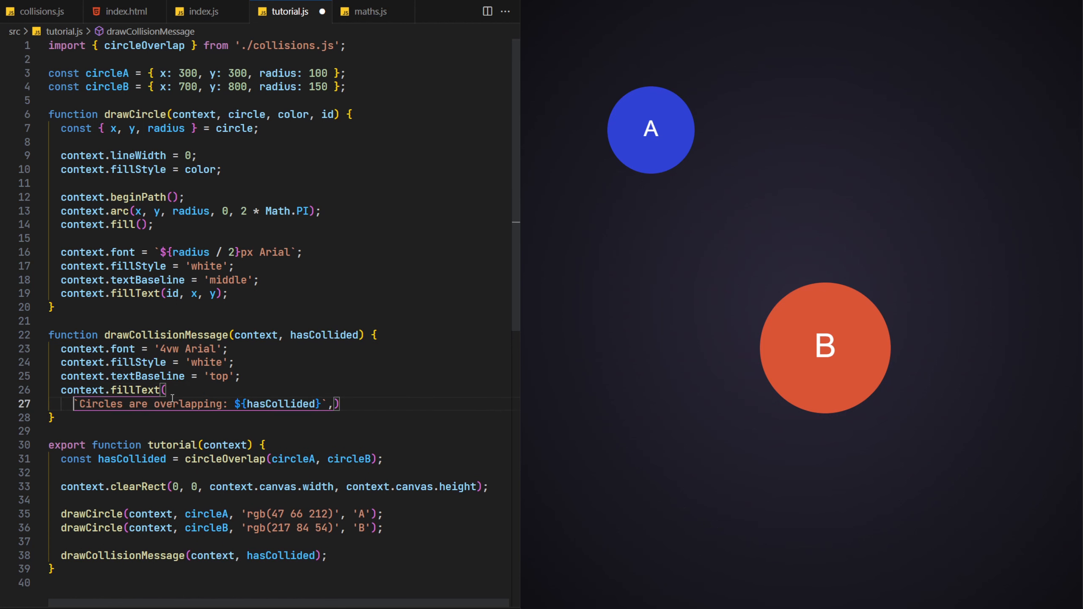
text(context.canvas.width / 2, 10,)
text(const)
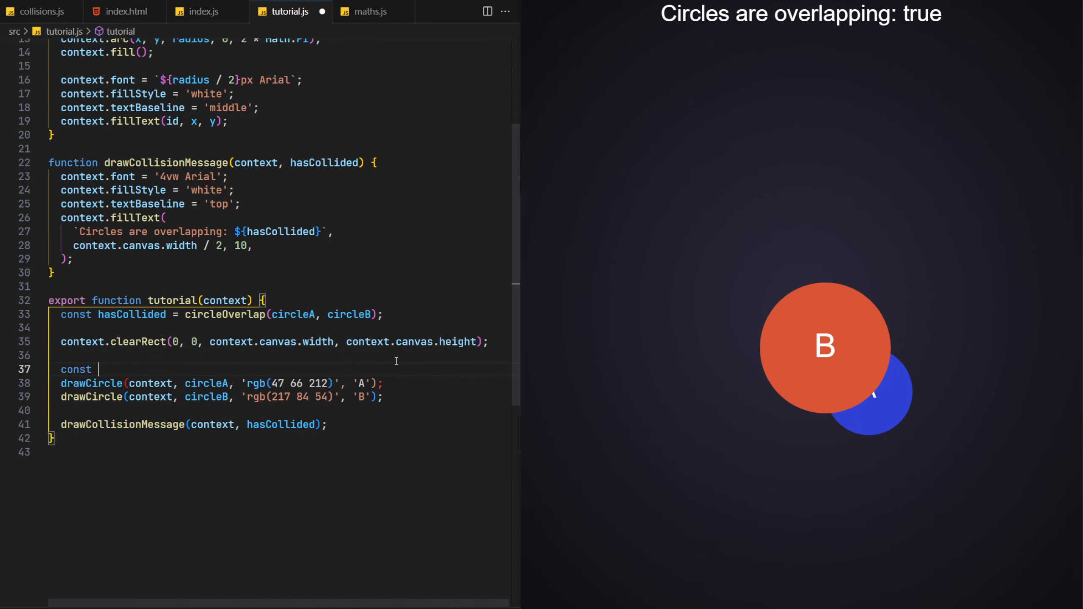
Step: Add alpha = hasCollided ? 0.4 : 1 into both rgb strings and move circleA's x to 700
text(alpha = hasCollided ? 0.4 : 1;)
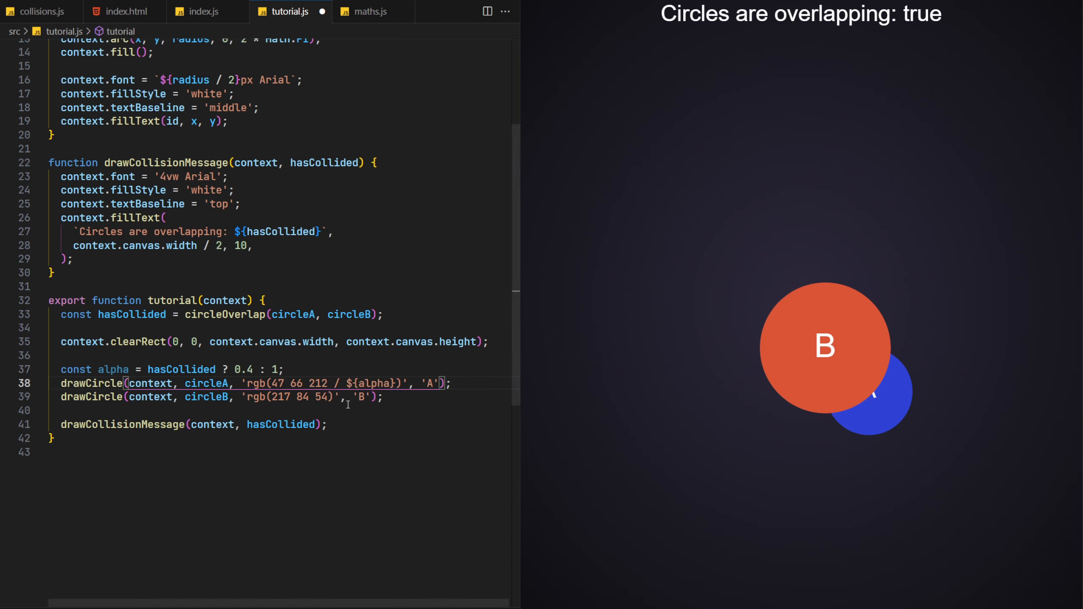
text(/ ${alpha})
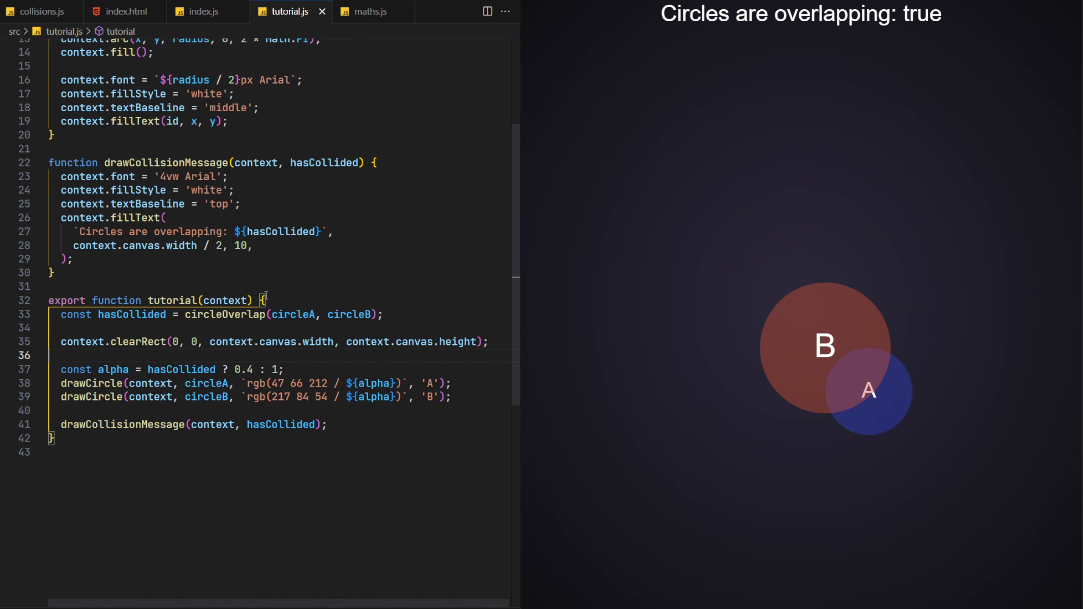
scroll(up, 3)
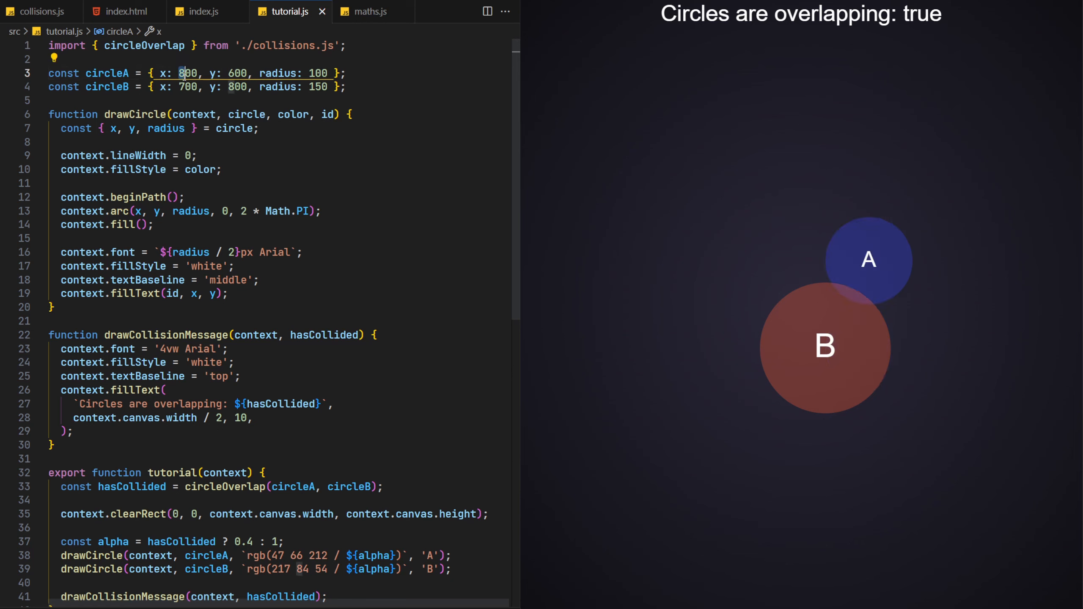
text(700)
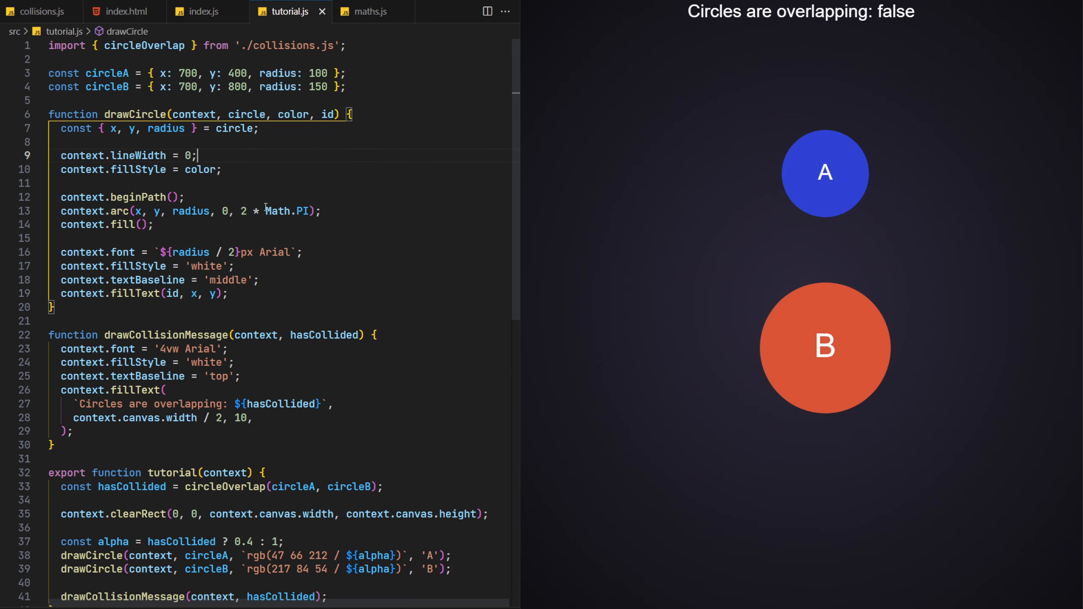
Step: Declare let mousePressed = false and make the mousemove listener return when not pressed
text(let mous)
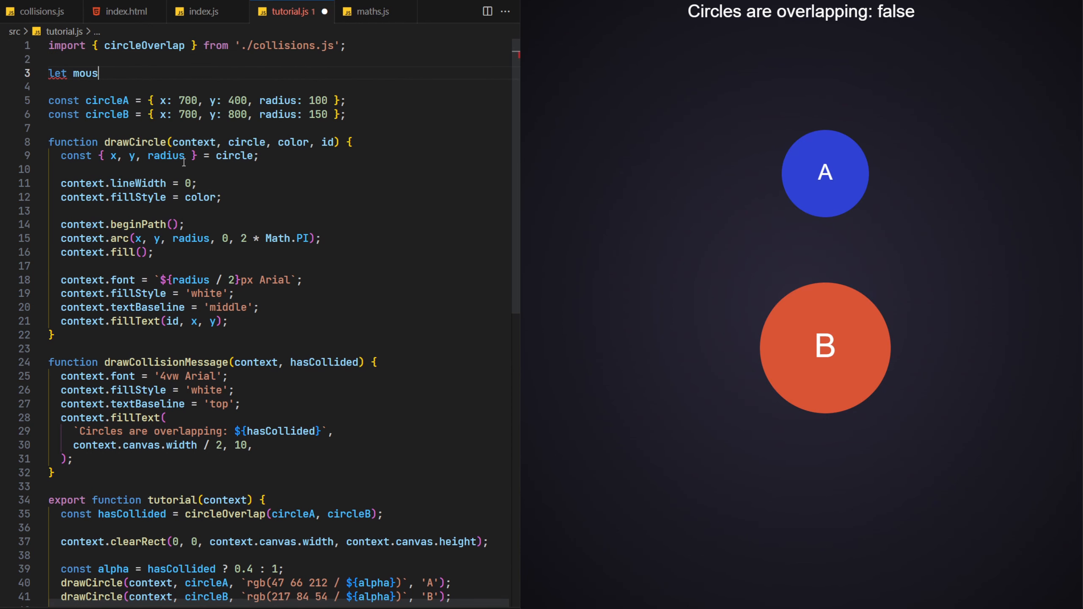
text(ePressed = false;)
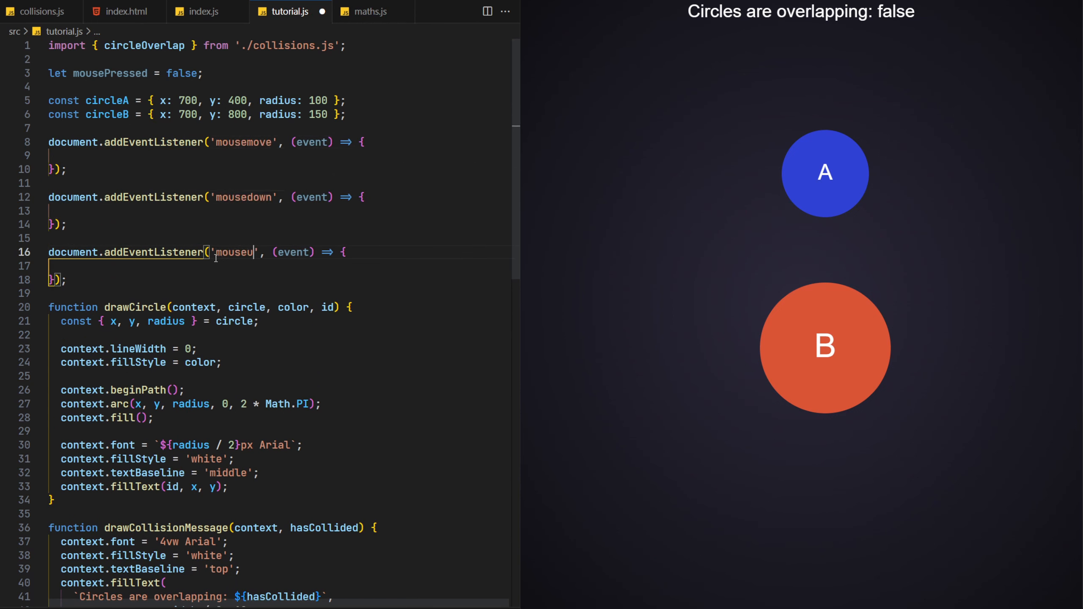
text(if (!mousePressed)
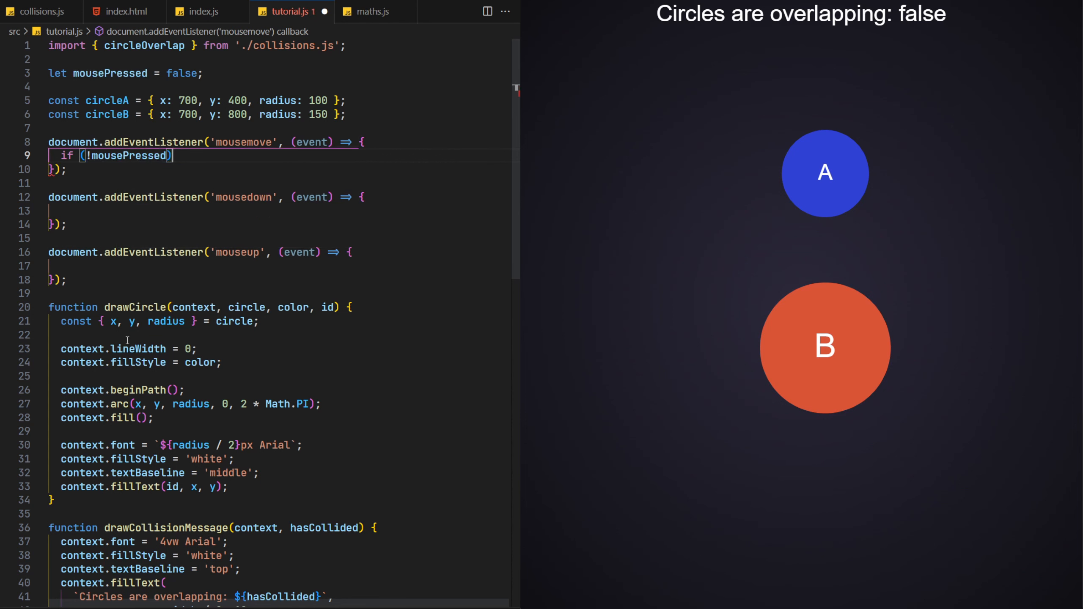
text(return;)
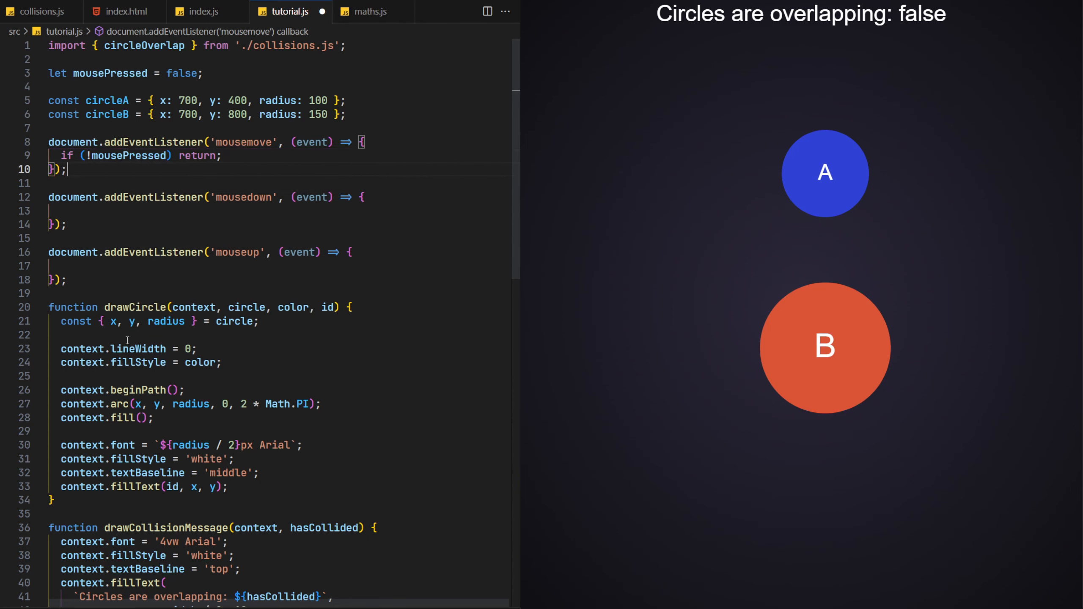
Step: Set mousePressed true on mousedown, false on mouseup, and start moving circleA on press
click(62, 210)
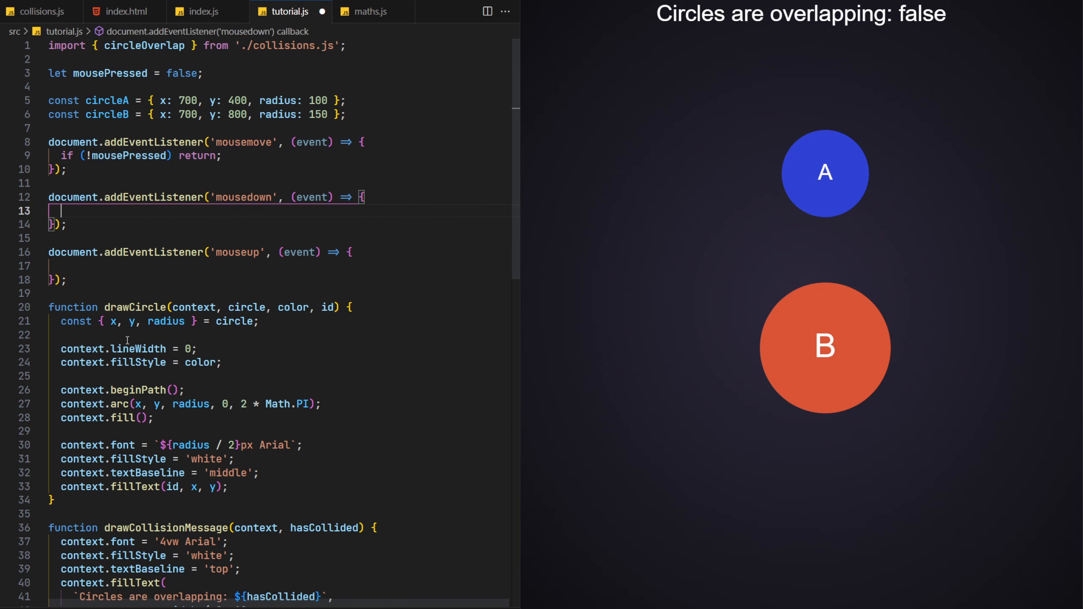
text(mousePressed =)
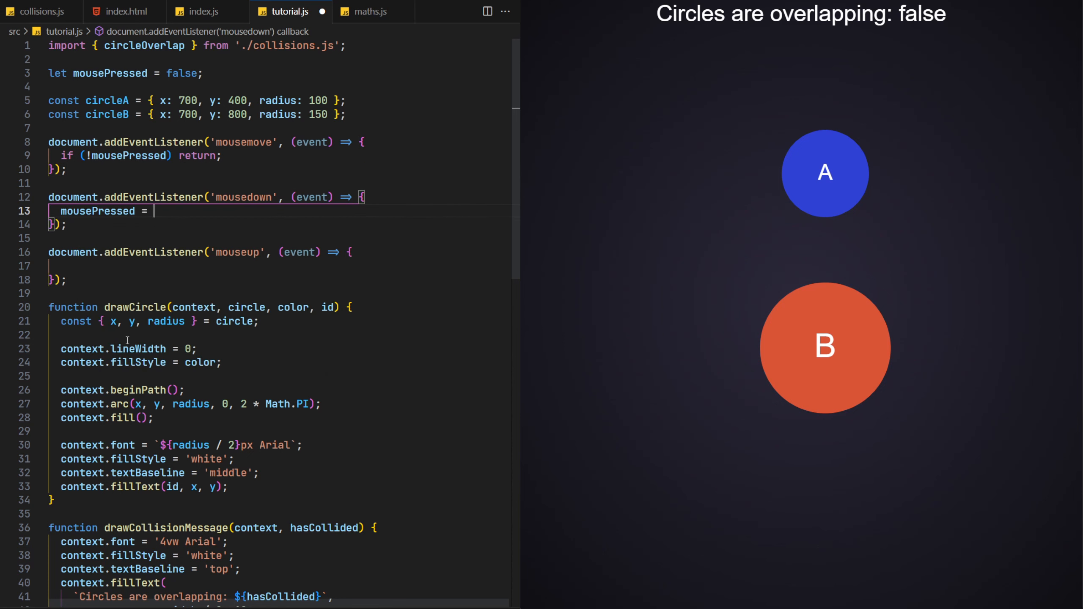
text(true;)
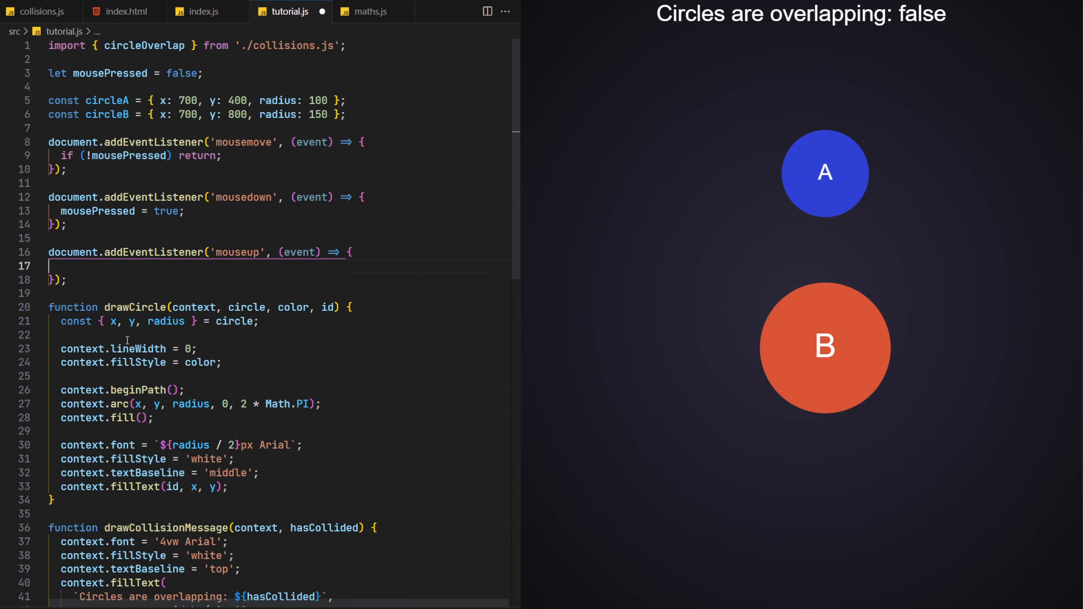
text(mousePressed =)
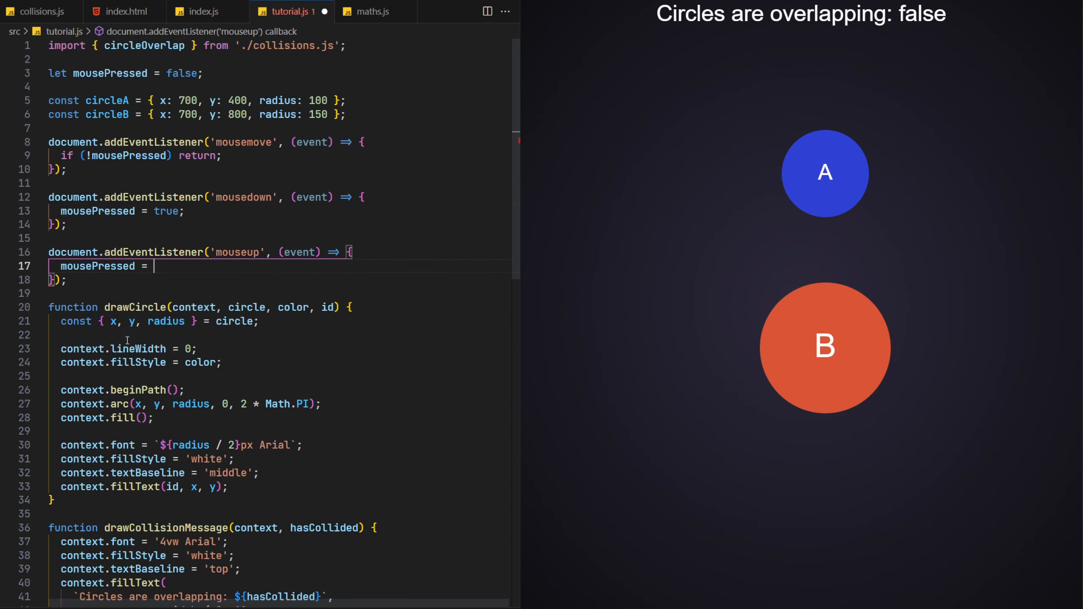
text(false;)
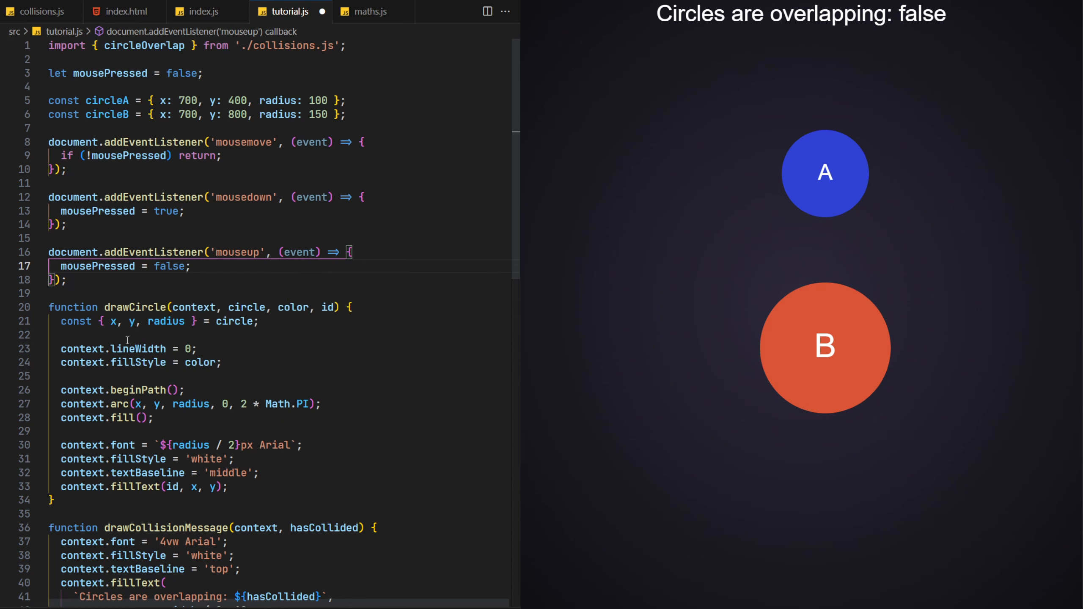
click(183, 211)
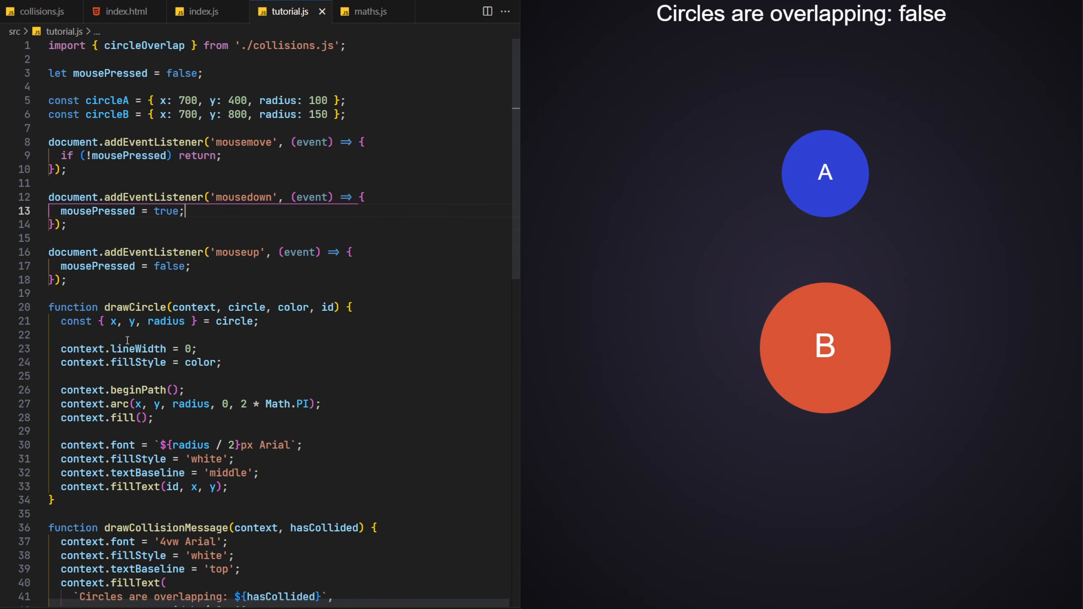
text(circleA.x = event.clientX;)
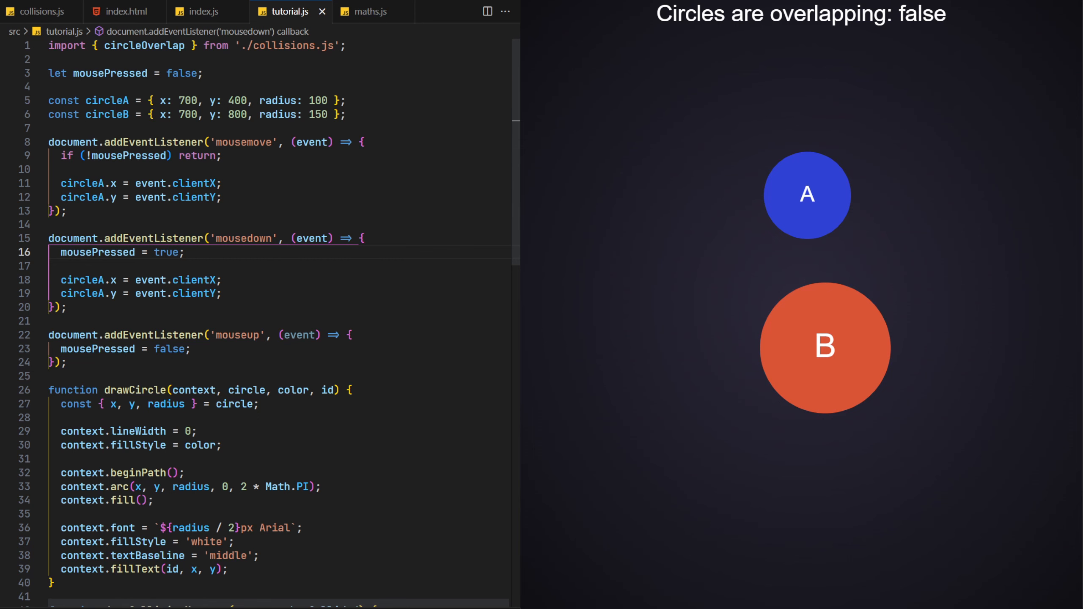
Step: Call drawTriangle with green rgb(61 173 100) and drawDistanceMessage for circleA and circleB in tutorial
scroll(down, 3)
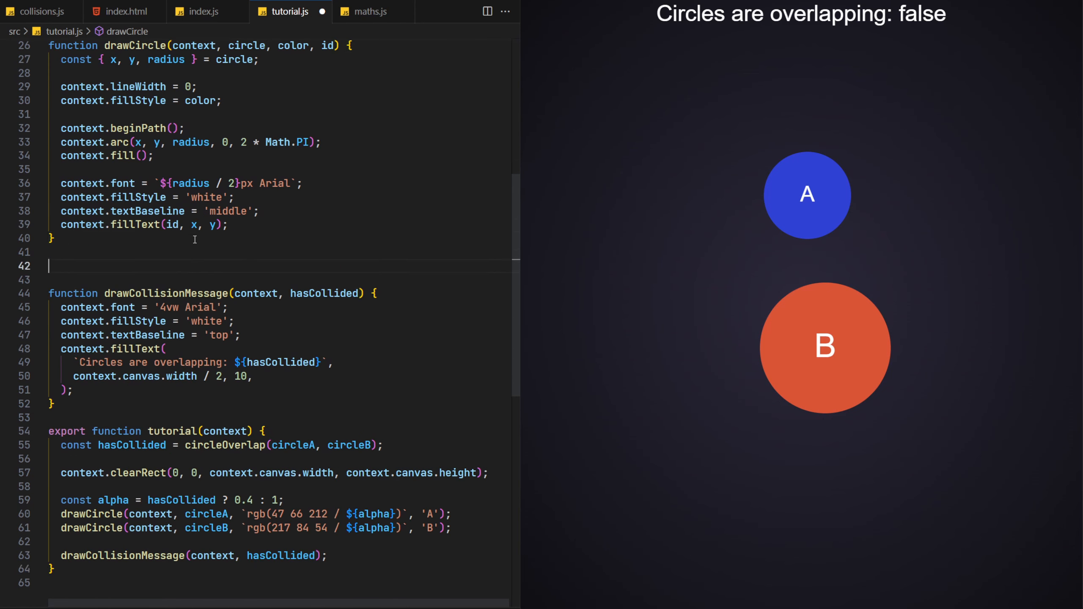
scroll(down, 3)
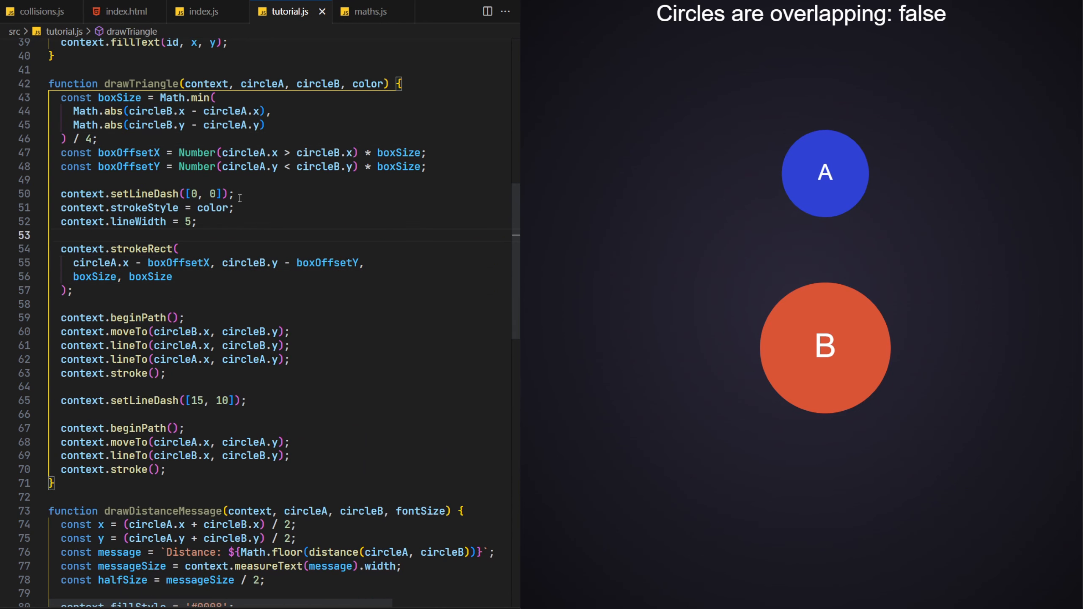
scroll(down, 3)
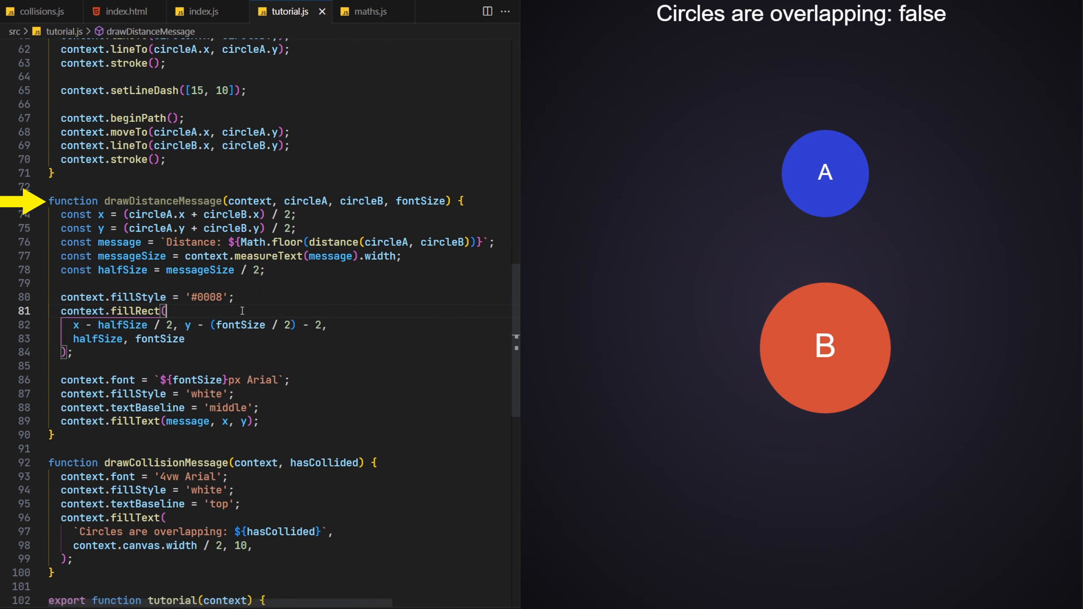
scroll(down, 3)
text(drawTriangle(context, circleA, )
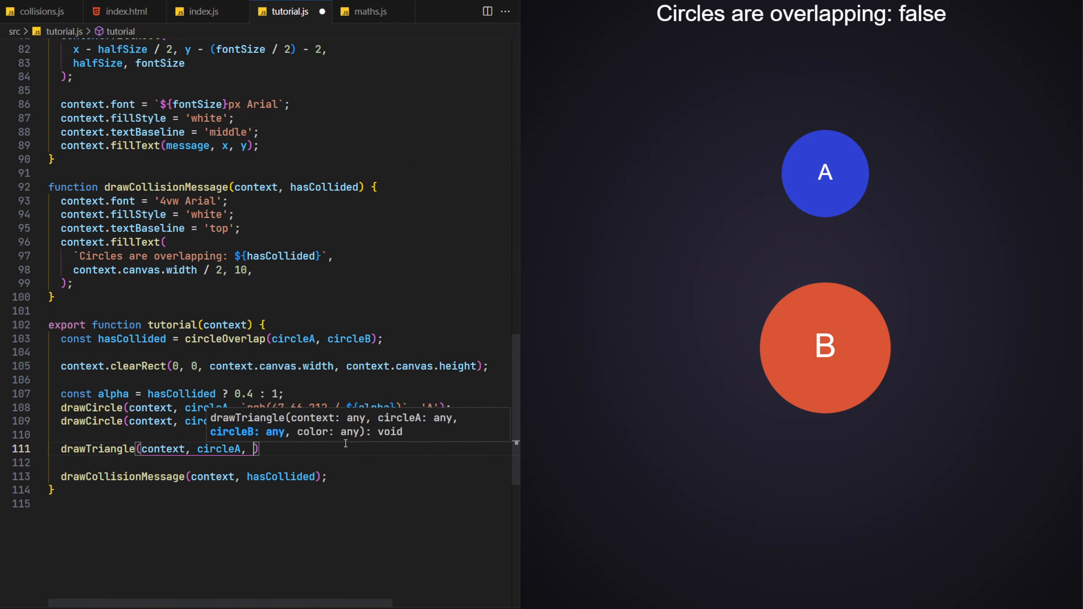
text(circleB, `rgb(61 173 100)`))
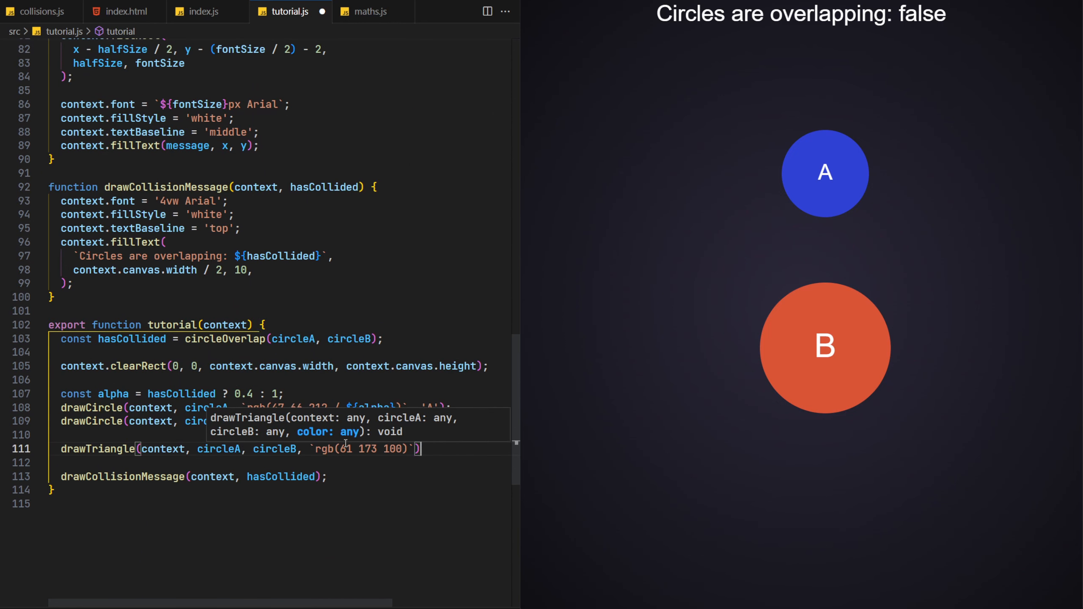
text(drawDistanceMessage(context, circleA, circleB,)
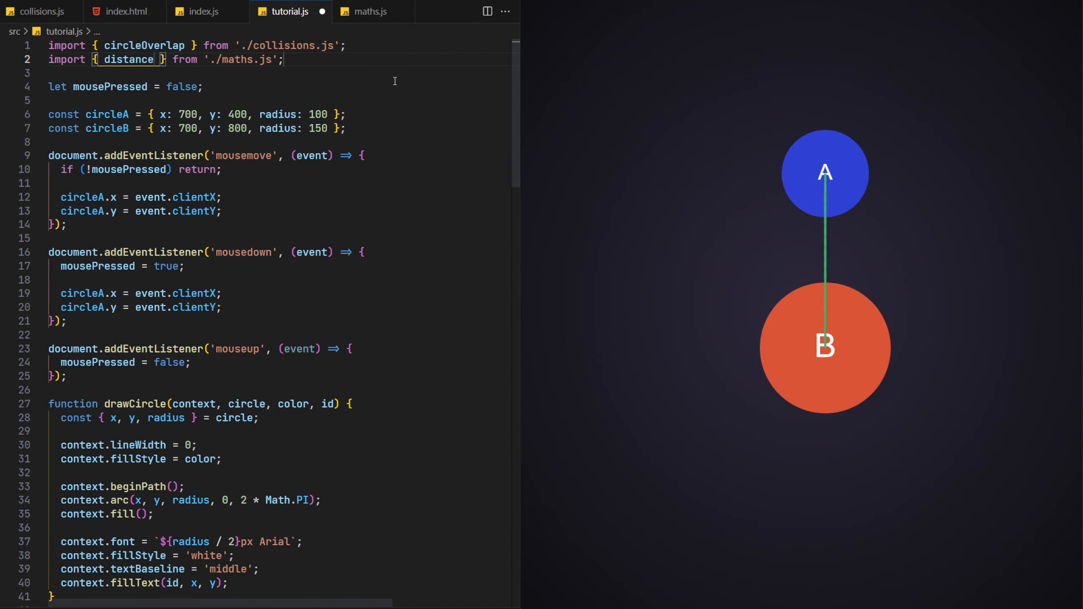
scroll(down, 3)
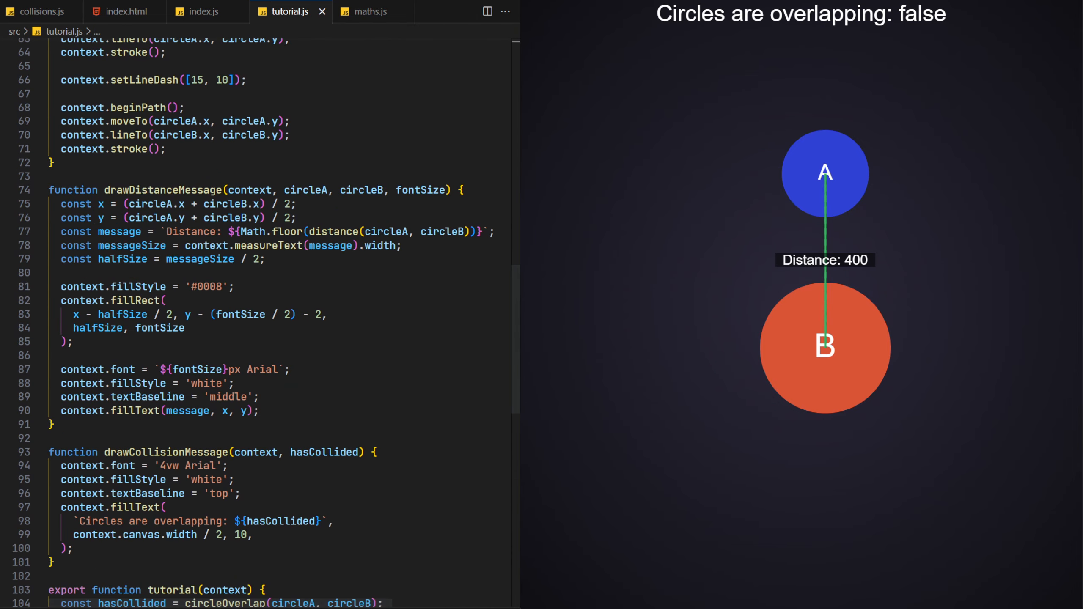